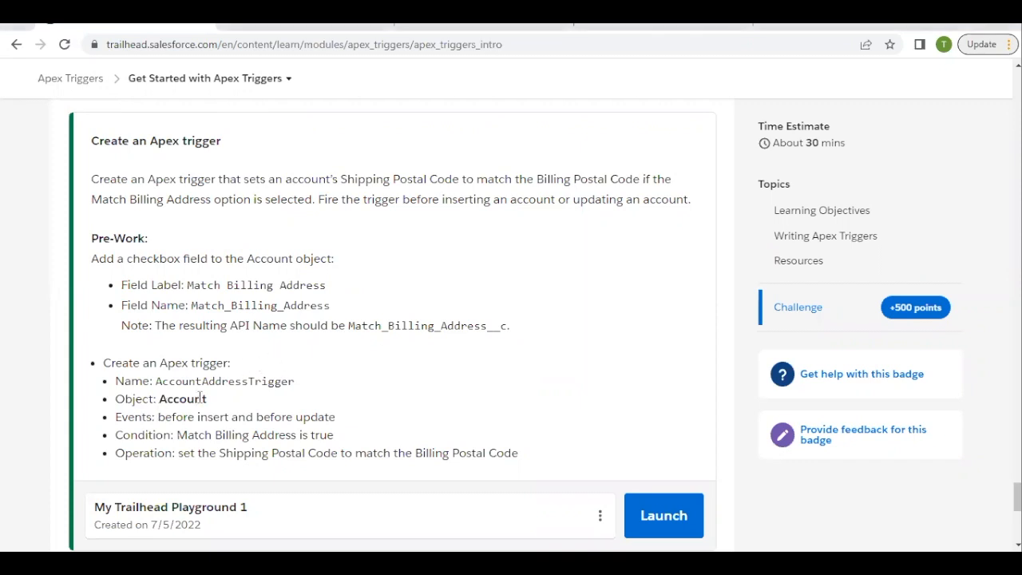
# - Review the challenge: trigger name AccountAddressTrigger and the Match Billing Address condition
pyautogui.doubleClick(224, 381)
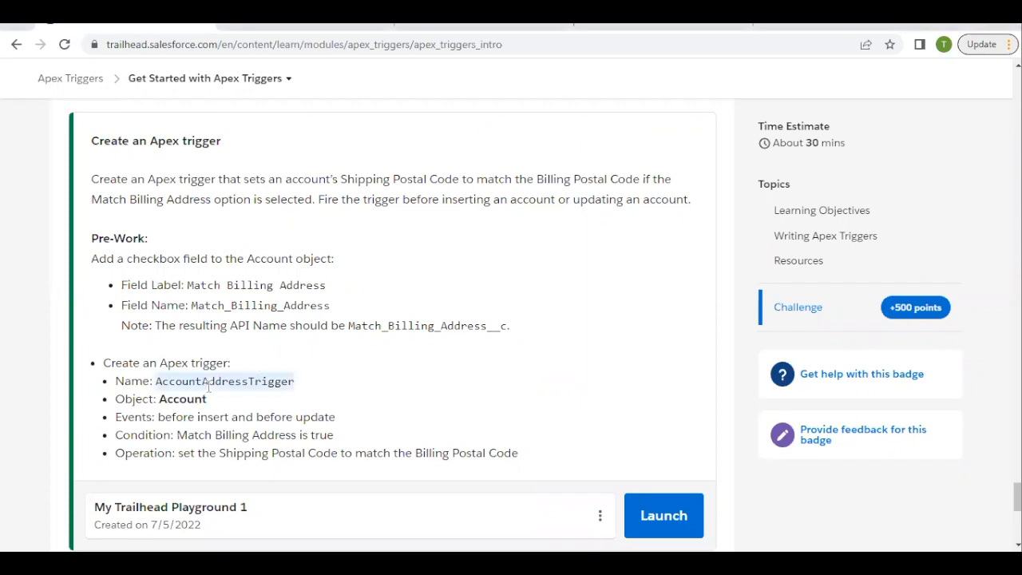
pyautogui.scroll(-3)
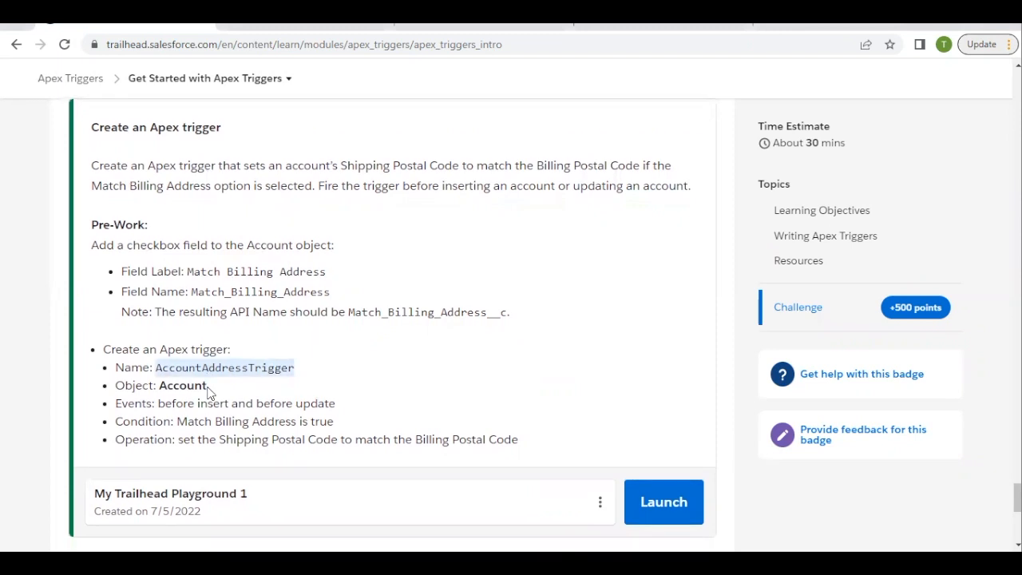
pyautogui.moveTo(198, 397)
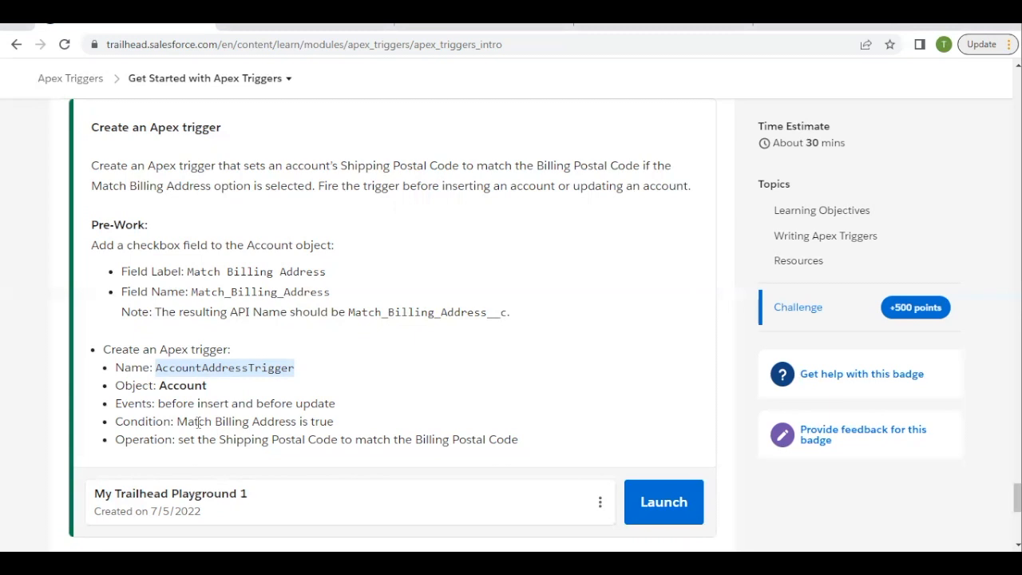
pyautogui.moveTo(189, 421)
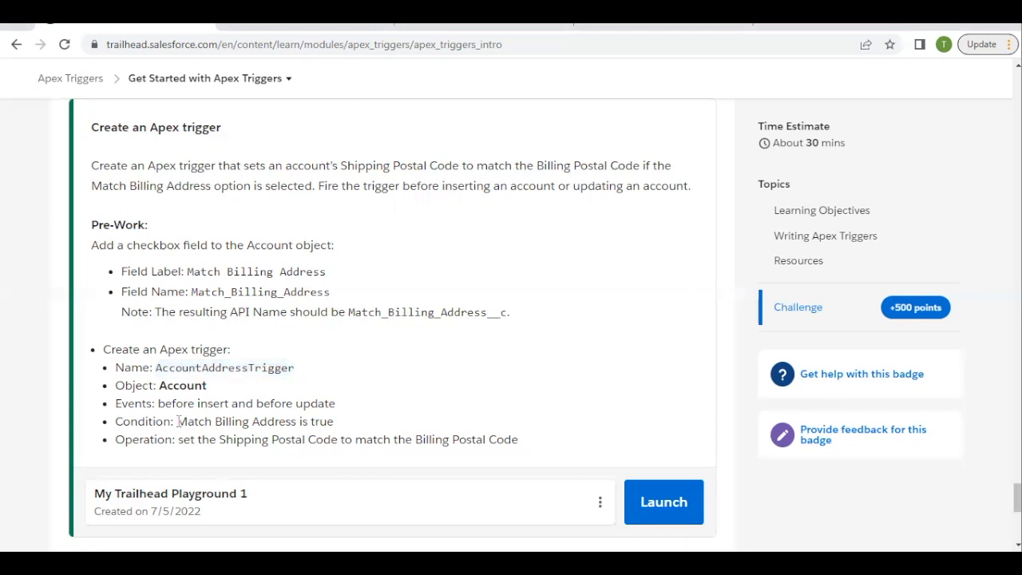
pyautogui.moveTo(176, 421); pyautogui.dragTo(299, 421)
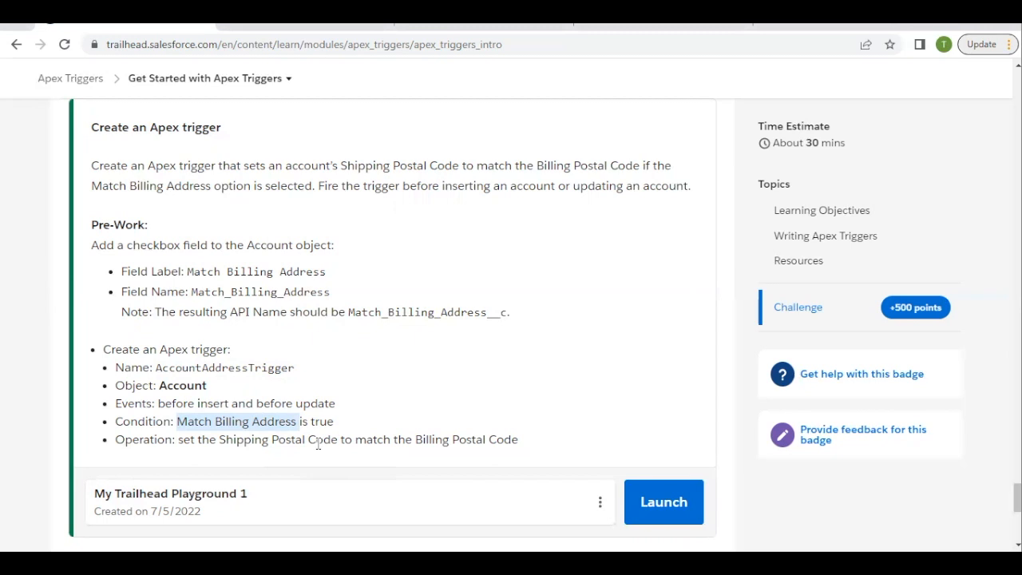
pyautogui.moveTo(314, 394)
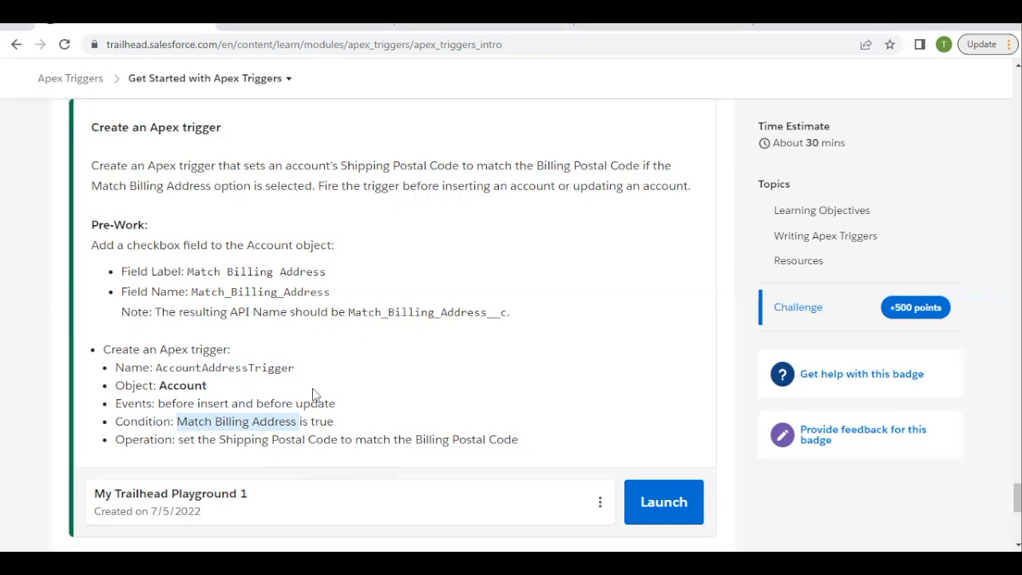
pyautogui.moveTo(189, 270)
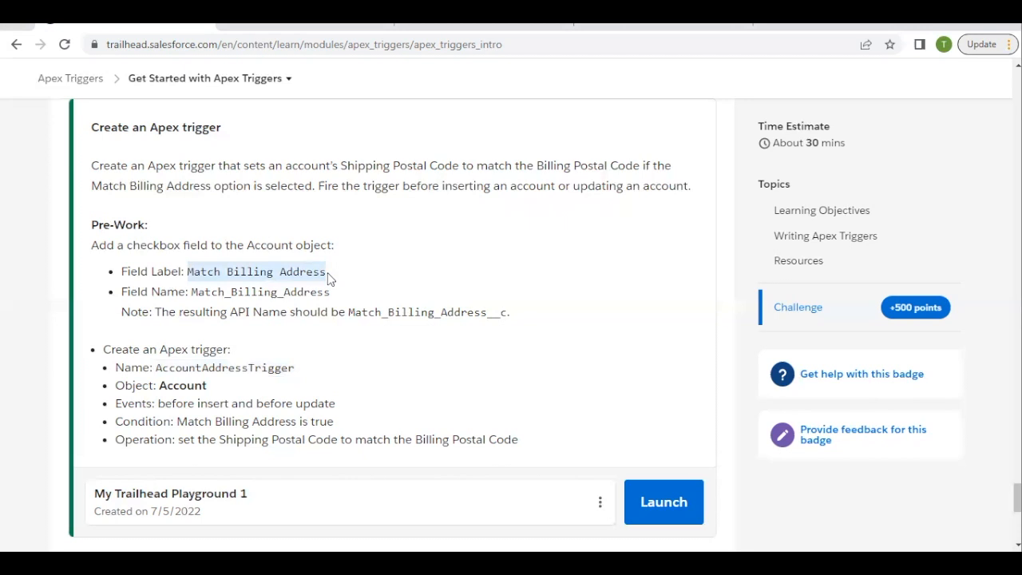
pyautogui.moveTo(150, 252)
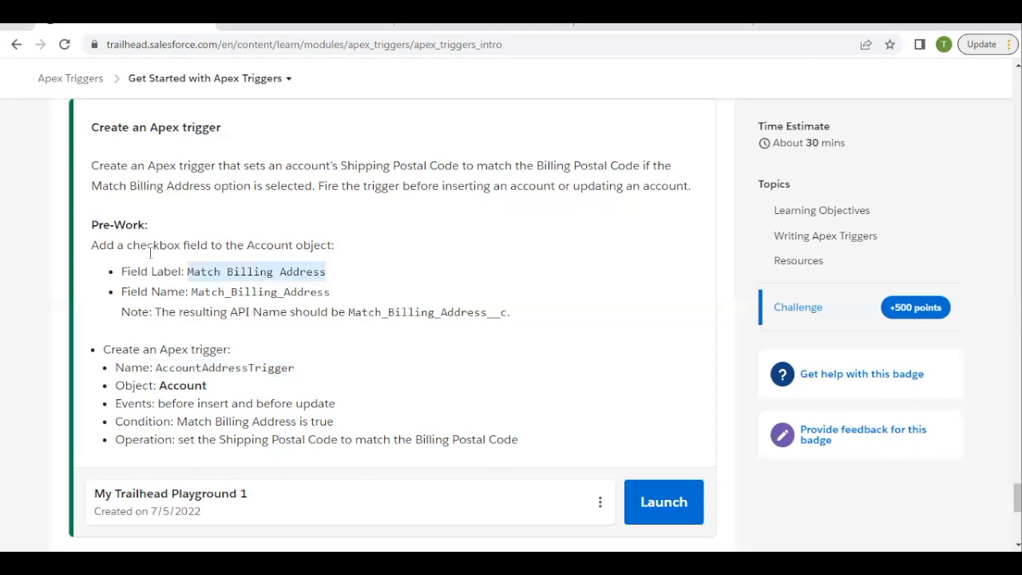
pyautogui.moveTo(625, 473)
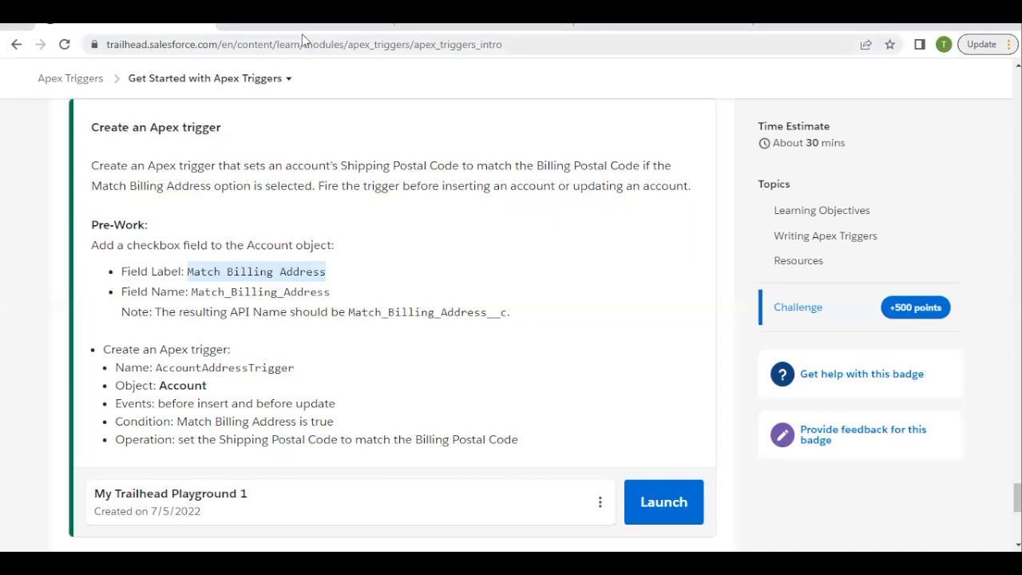
# - Launch the playground org and open Account in Setup's Object Manager
pyautogui.click(663, 502)
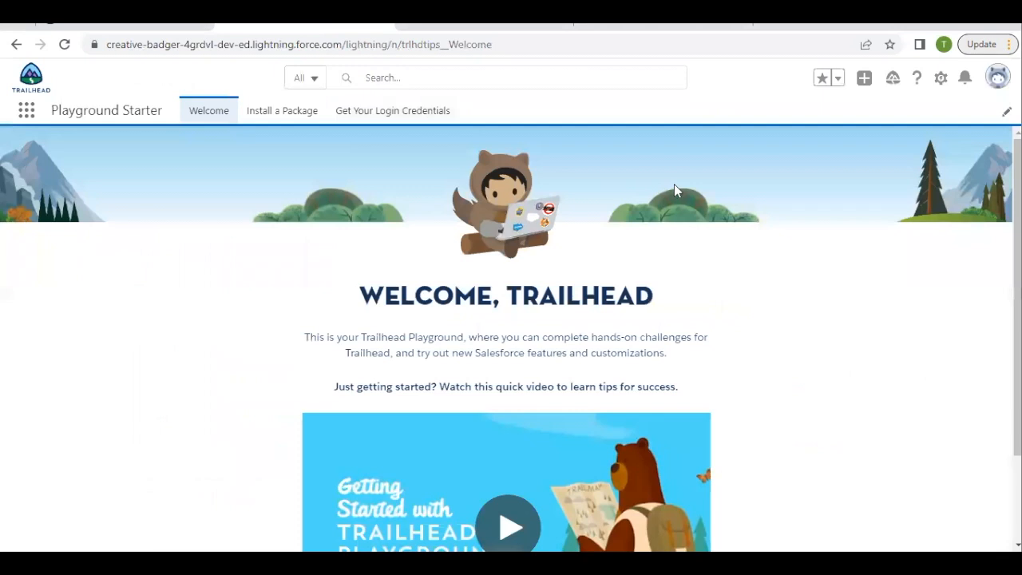
pyautogui.click(942, 77)
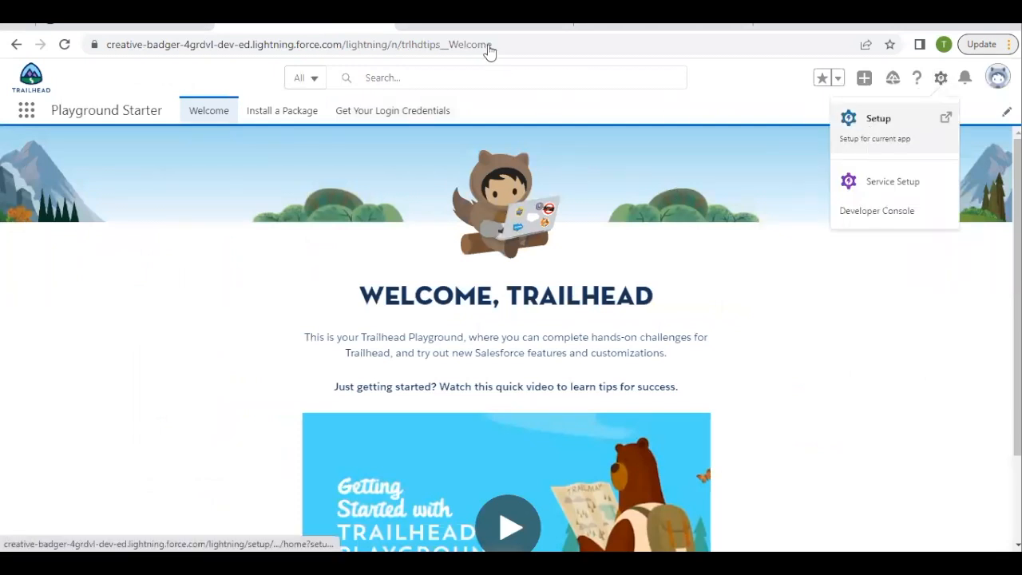
pyautogui.click(878, 118)
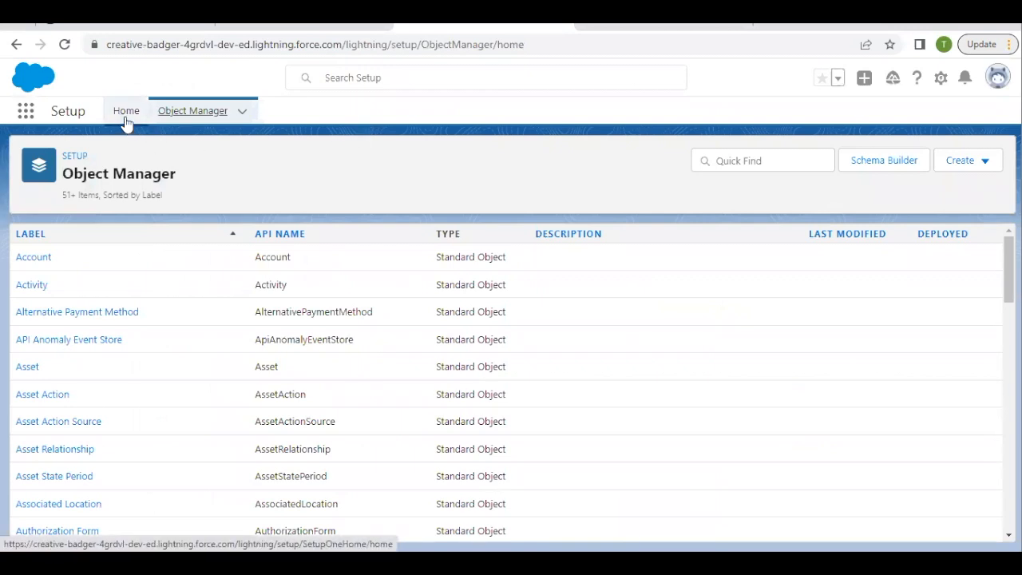
pyautogui.click(127, 110)
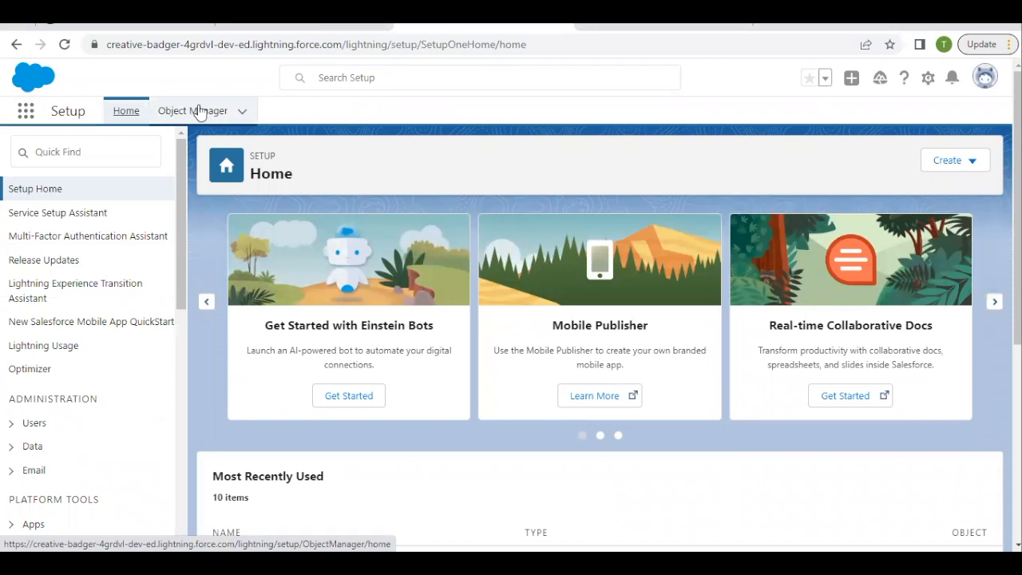
pyautogui.click(192, 110)
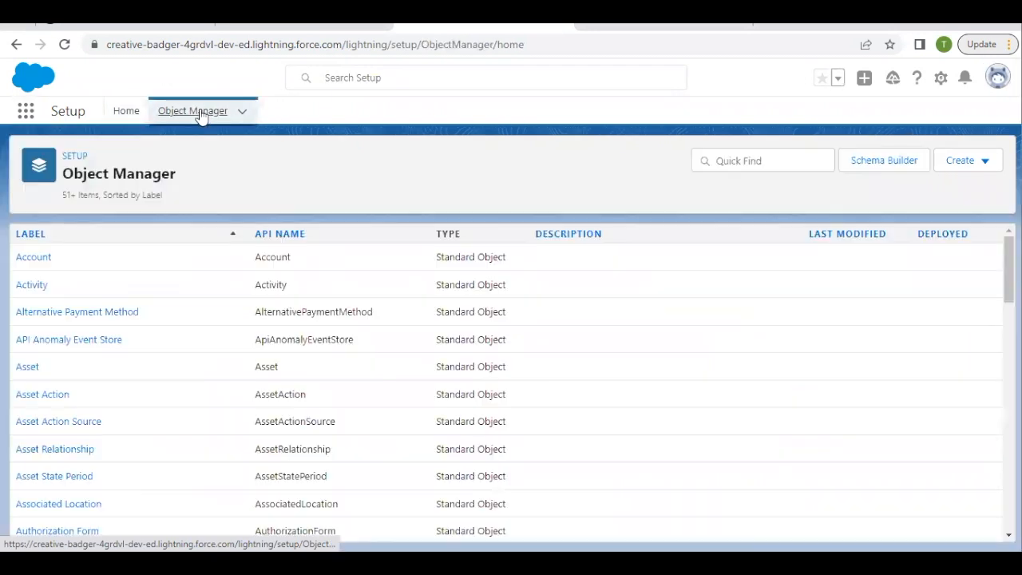
pyautogui.moveTo(88, 248)
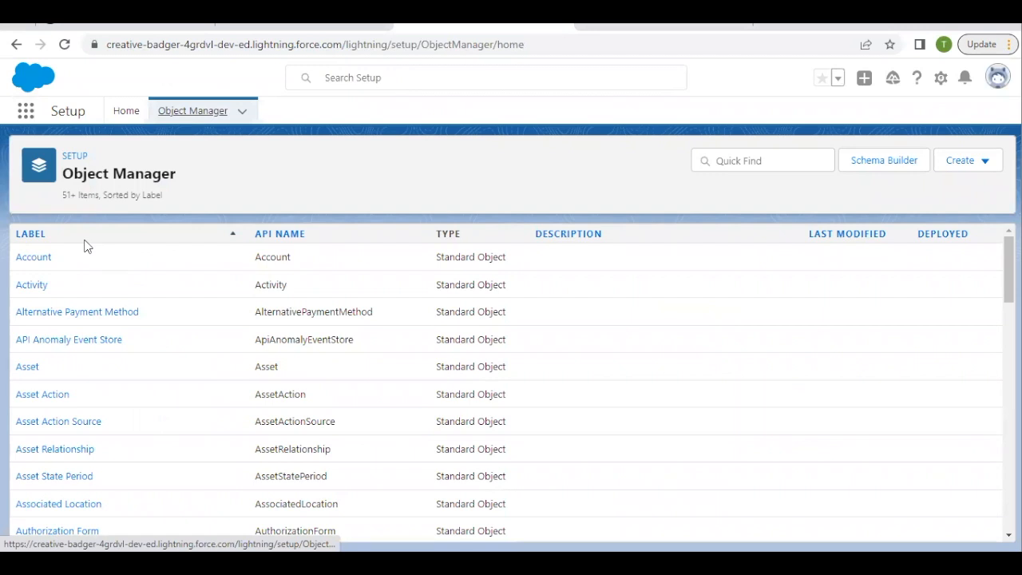
pyautogui.click(34, 257)
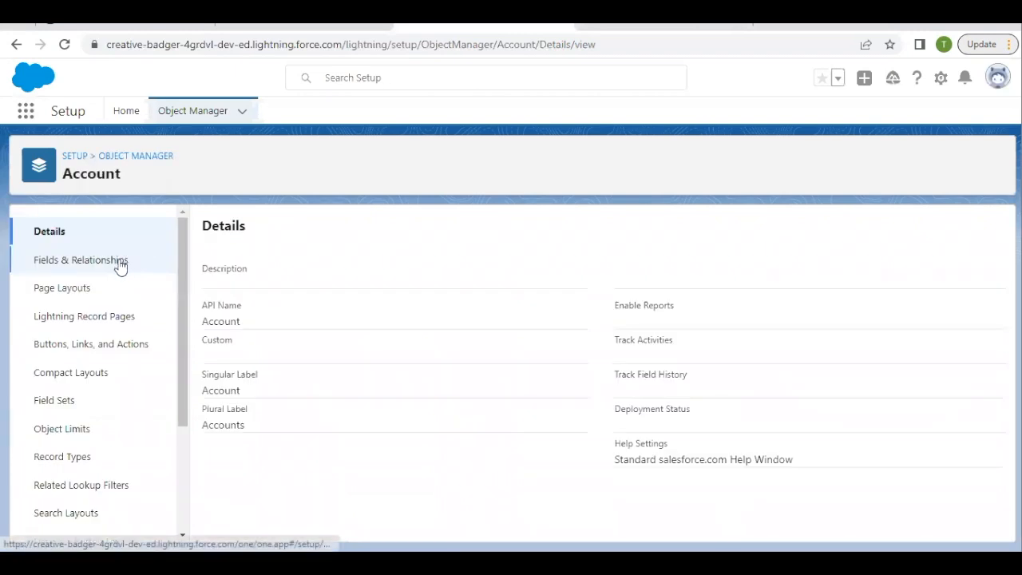
# - Begin a new Checkbox field on Account labelled 'Match Billing Address'
pyautogui.click(81, 260)
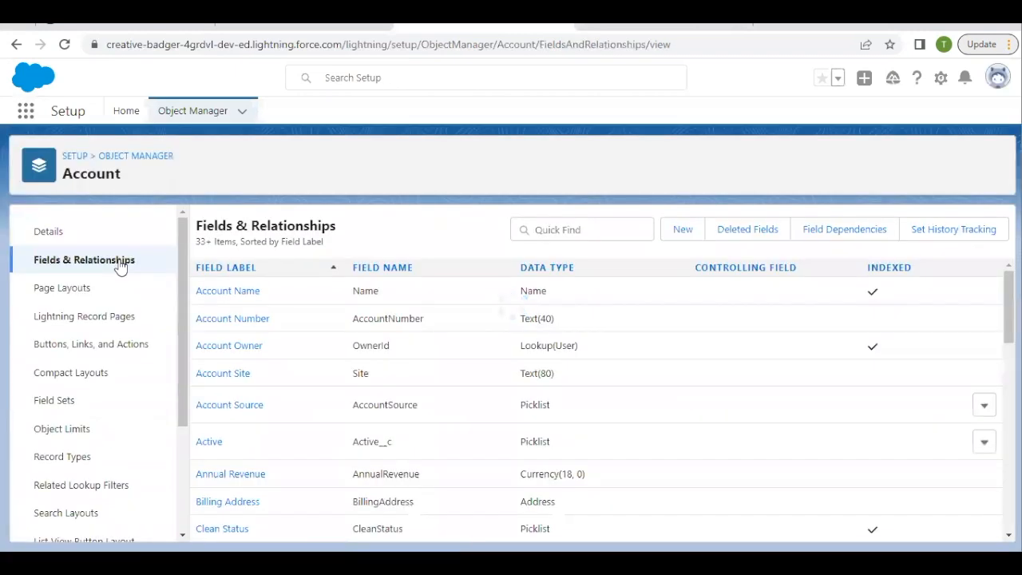
pyautogui.click(682, 229)
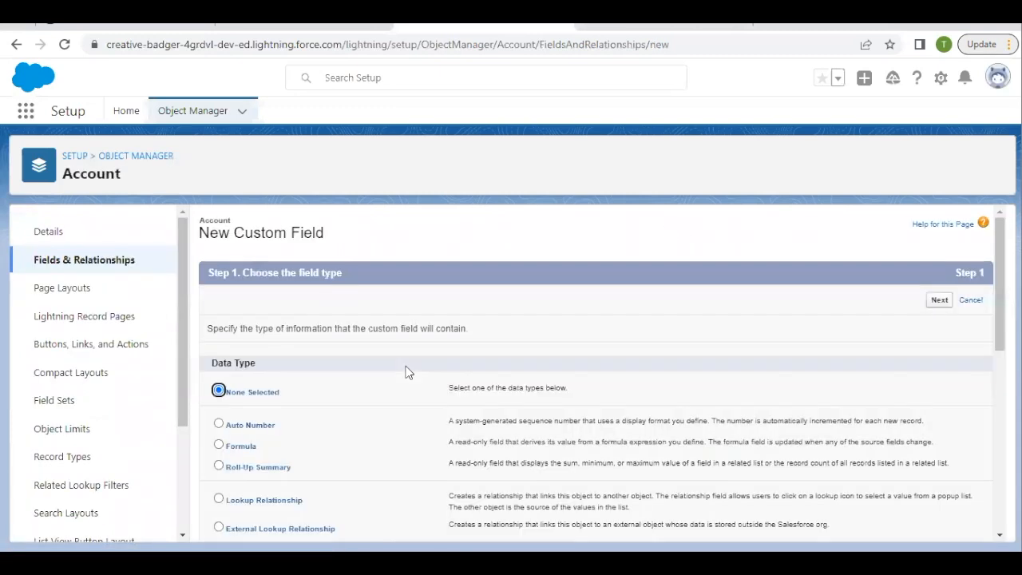
pyautogui.scroll(-3)
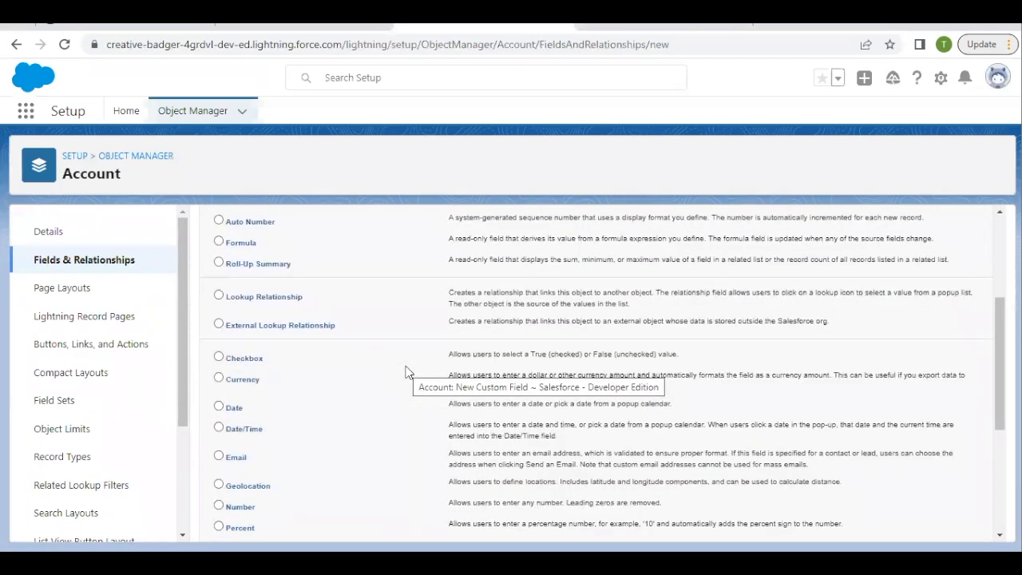
pyautogui.moveTo(250, 366)
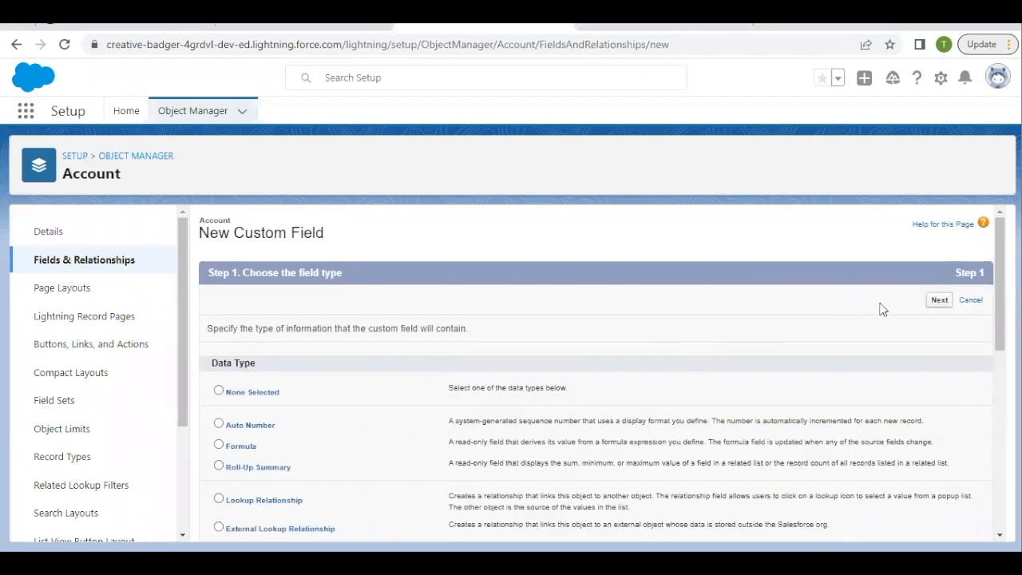
pyautogui.click(940, 299)
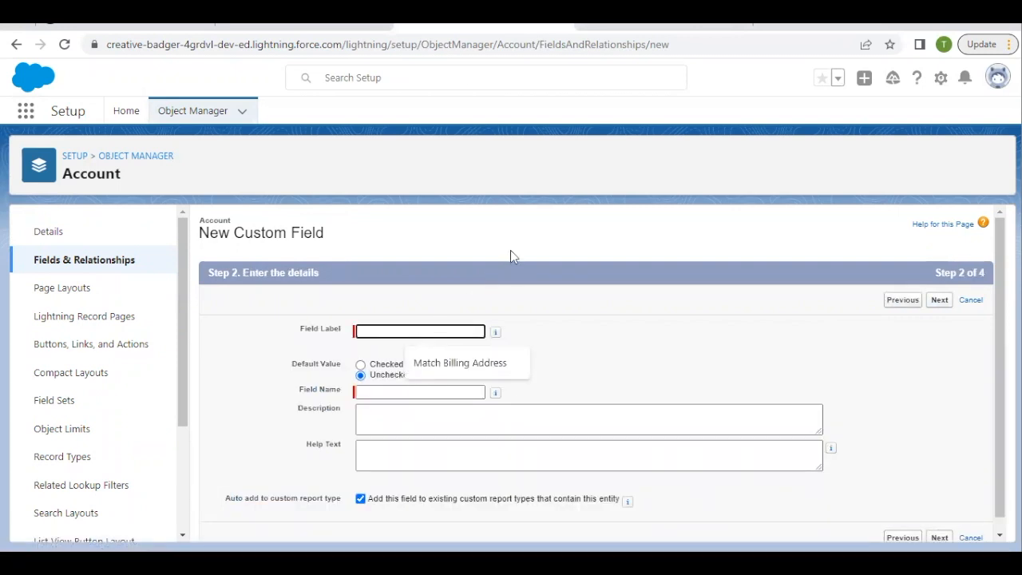
pyautogui.write('Match Billing Address')
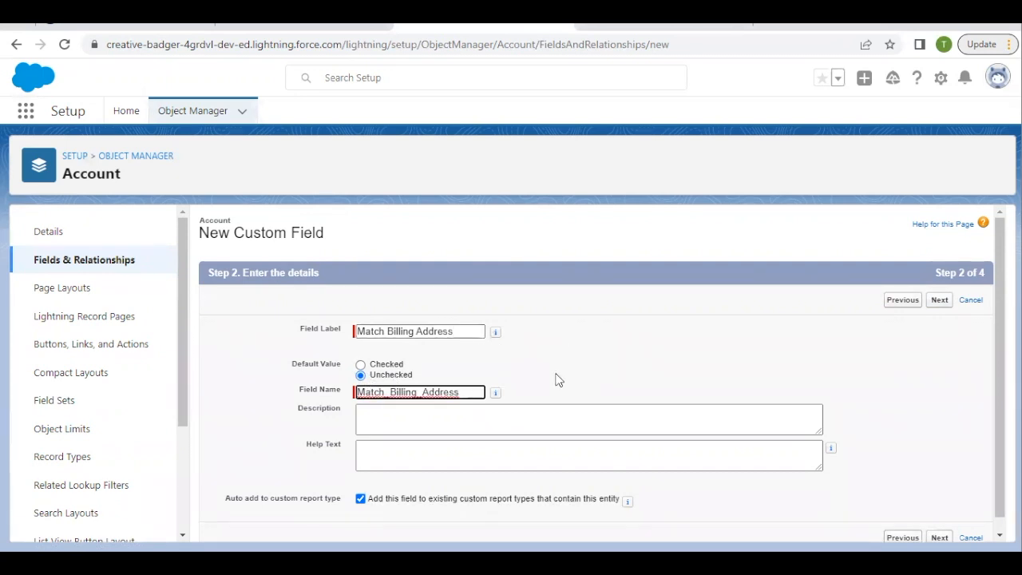
pyautogui.moveTo(851, 320)
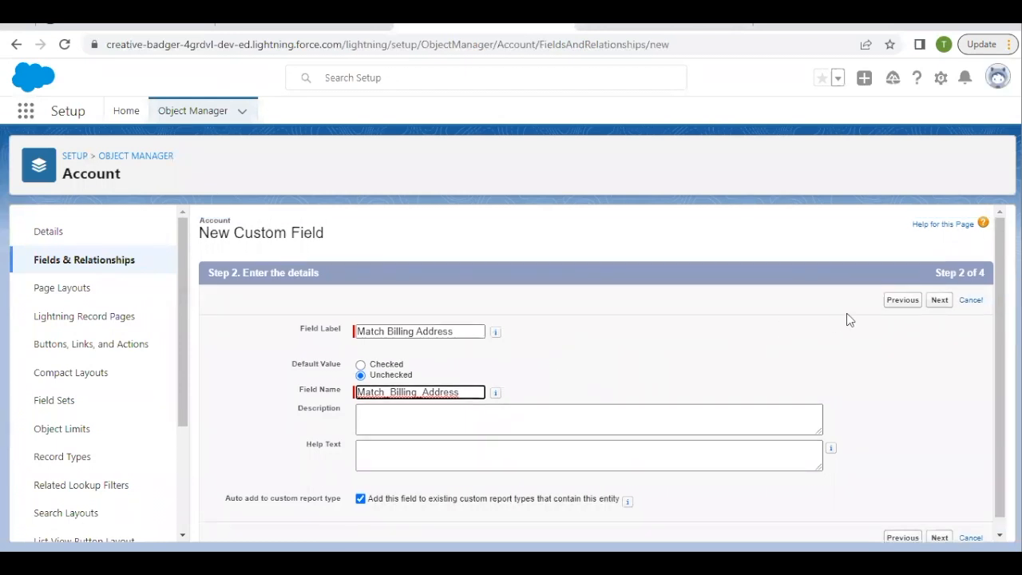
# - Accept default field-level security and page layouts, then save the Match Billing Address checkbox
pyautogui.click(940, 300)
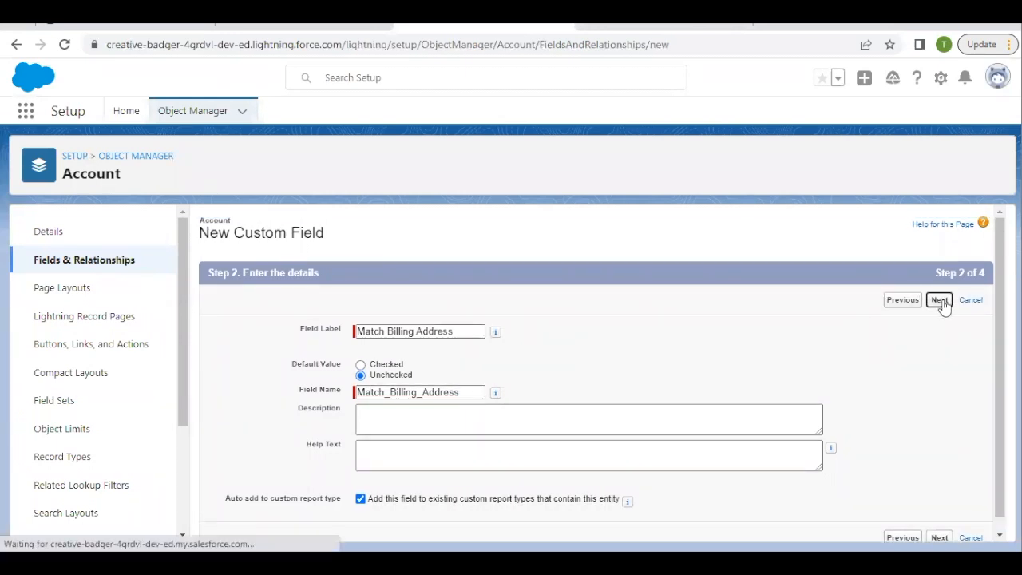
pyautogui.click(940, 300)
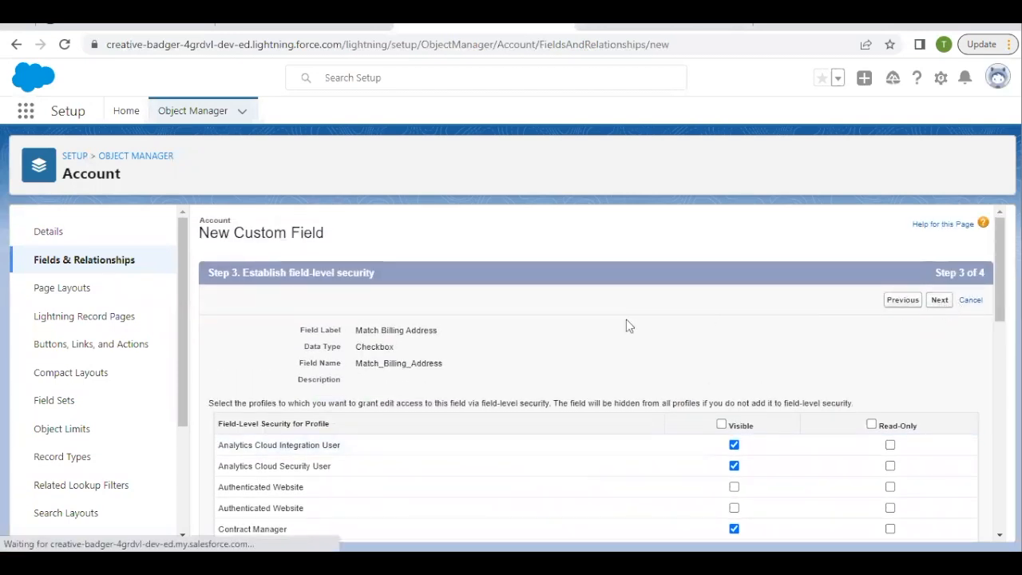
pyautogui.click(939, 300)
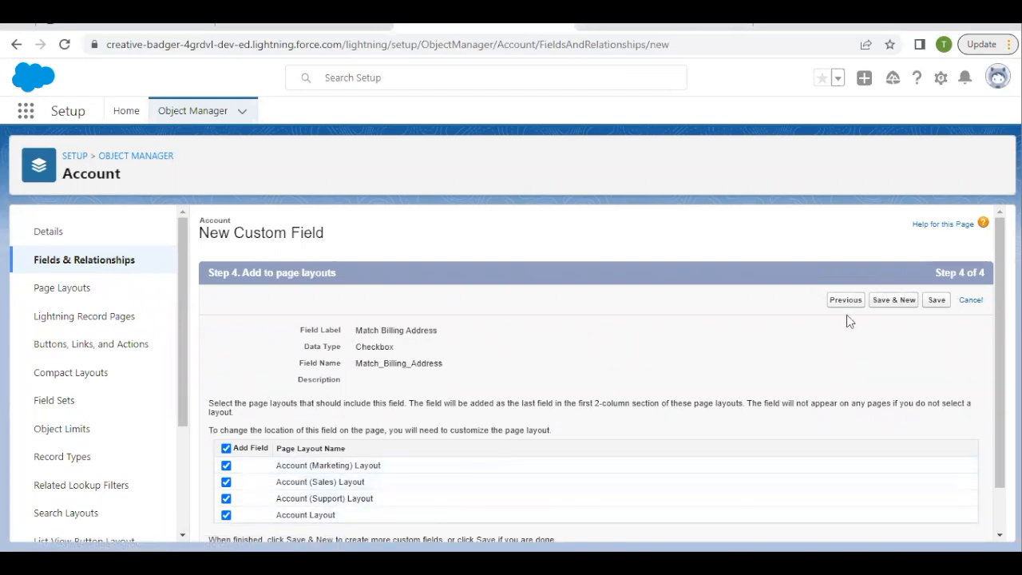
pyautogui.click(936, 300)
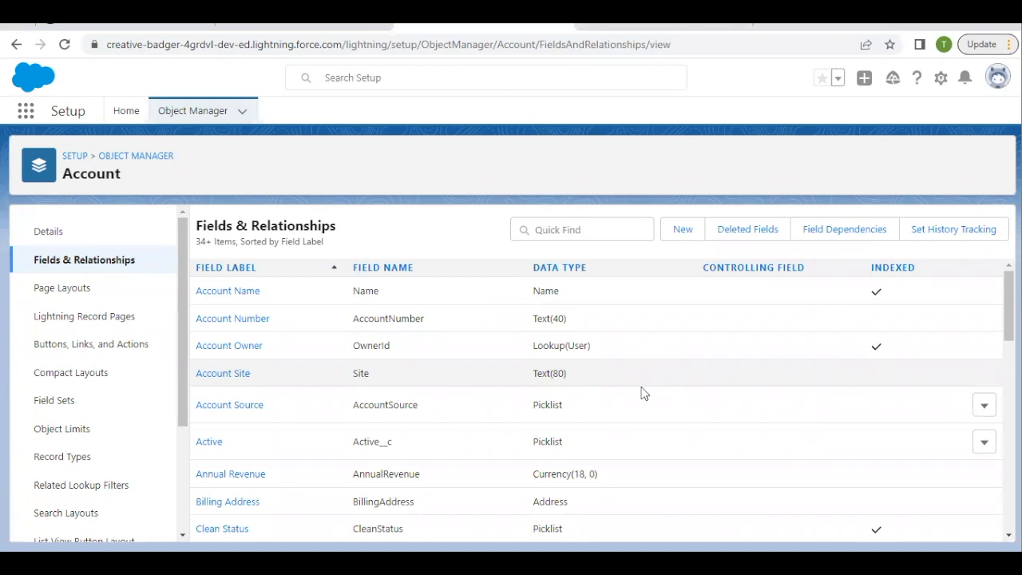
pyautogui.moveTo(933, 107)
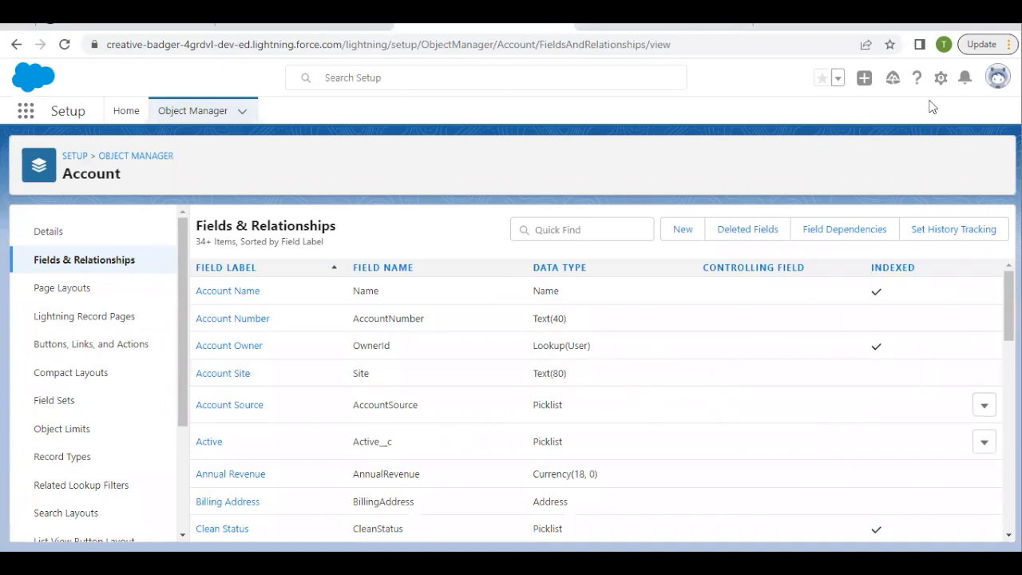
pyautogui.click(941, 77)
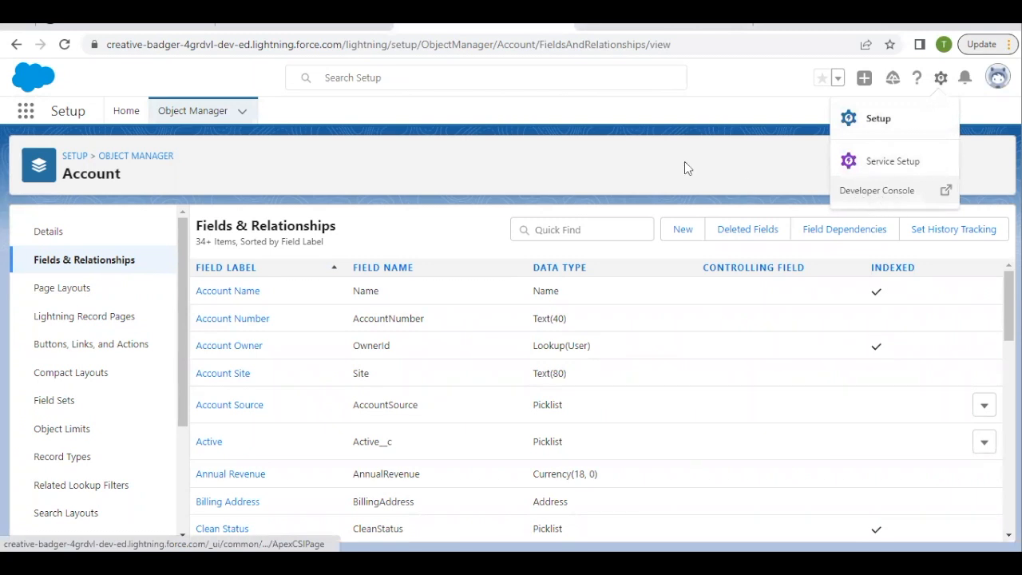
# - From the Developer Console, create Apex trigger AccountAddressTrigger on the Account sObject
pyautogui.click(877, 190)
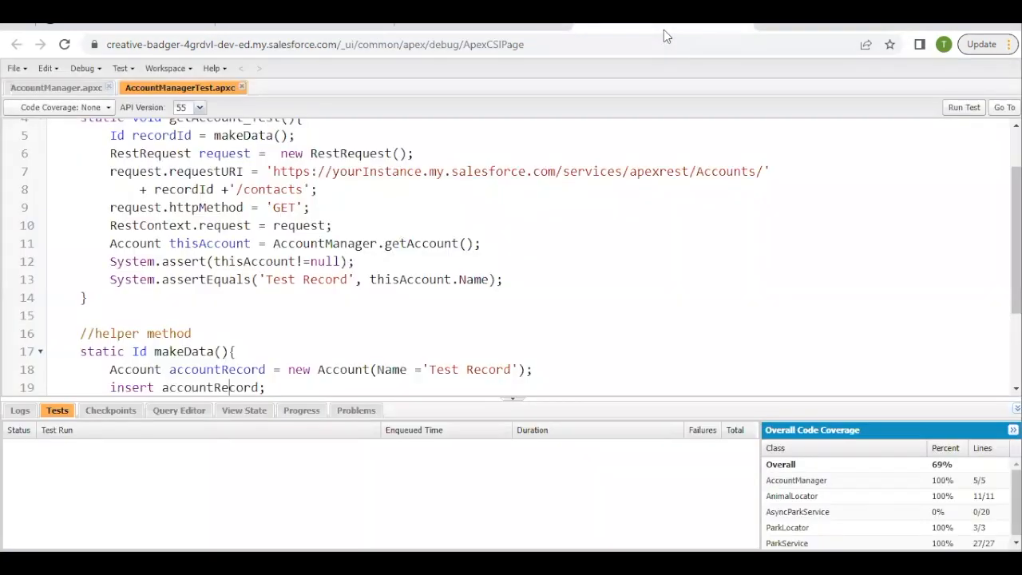
pyautogui.click(13, 68)
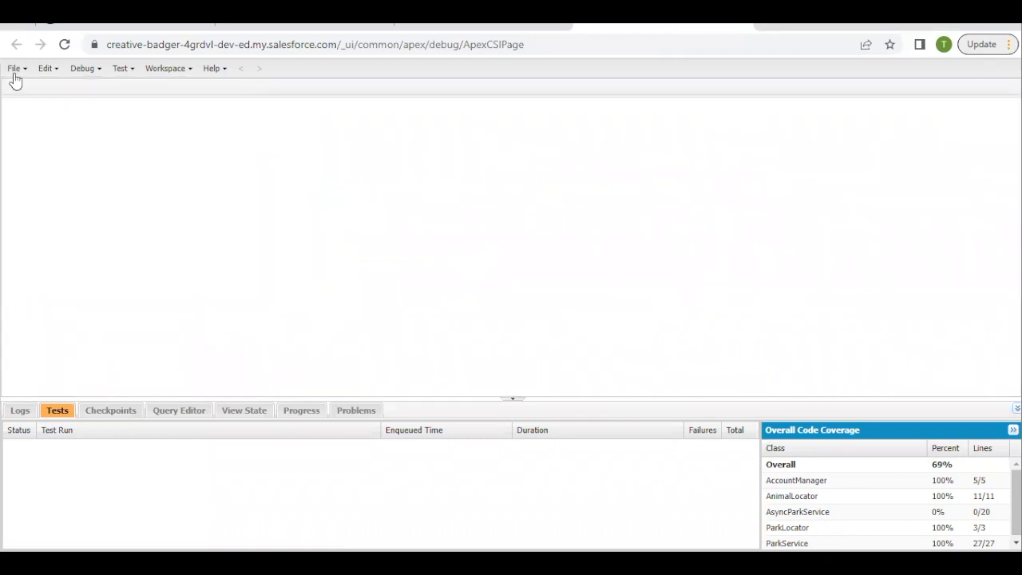
pyautogui.click(13, 67)
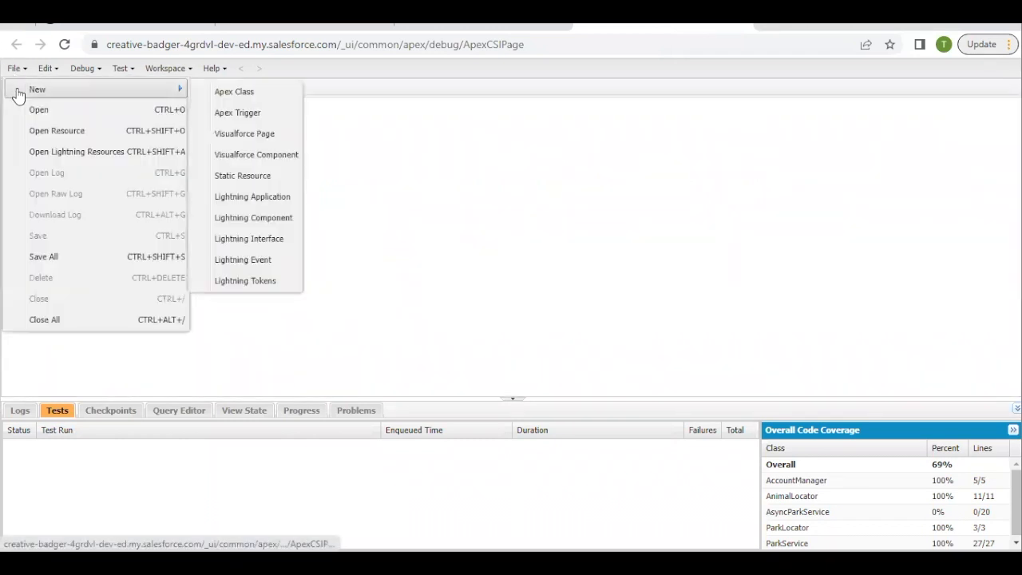
pyautogui.click(237, 112)
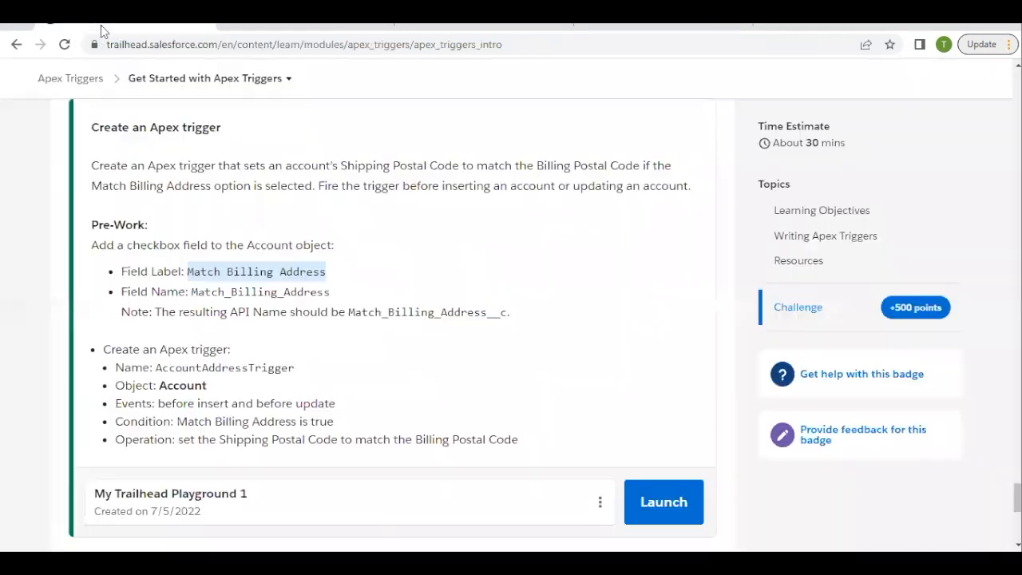
pyautogui.doubleClick(224, 368)
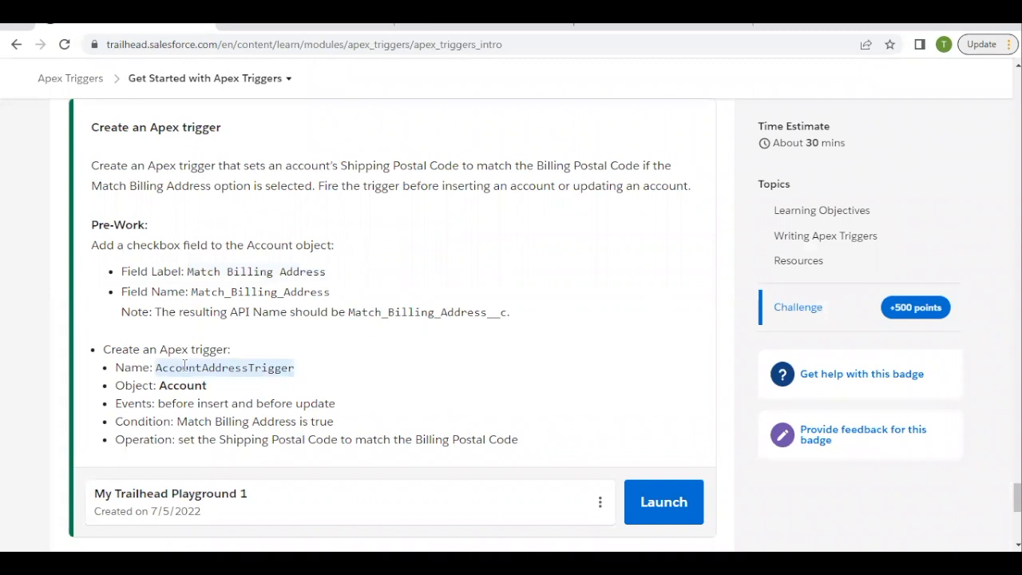
pyautogui.moveTo(567, 72)
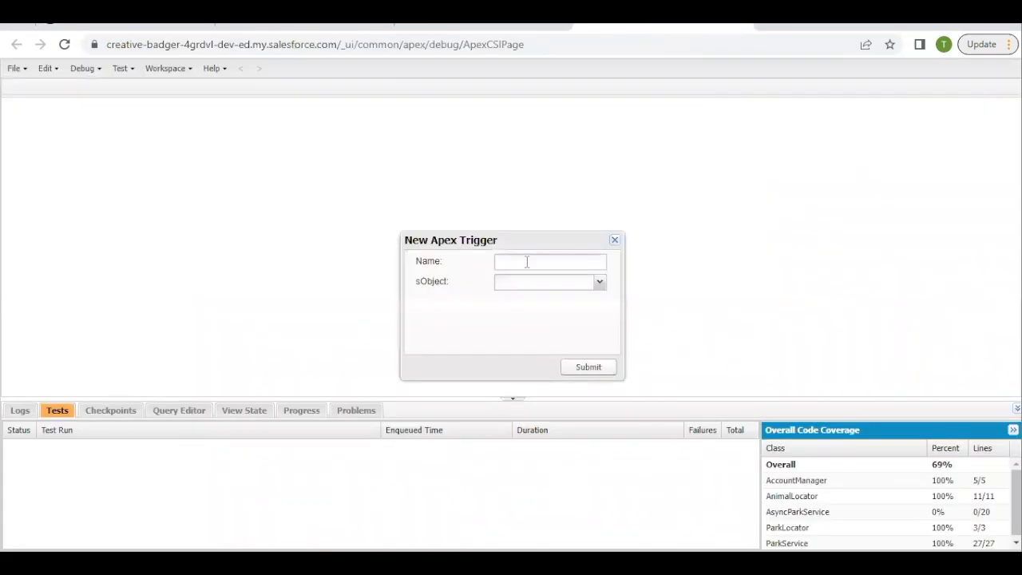
pyautogui.write('AccountAddressTrigger')
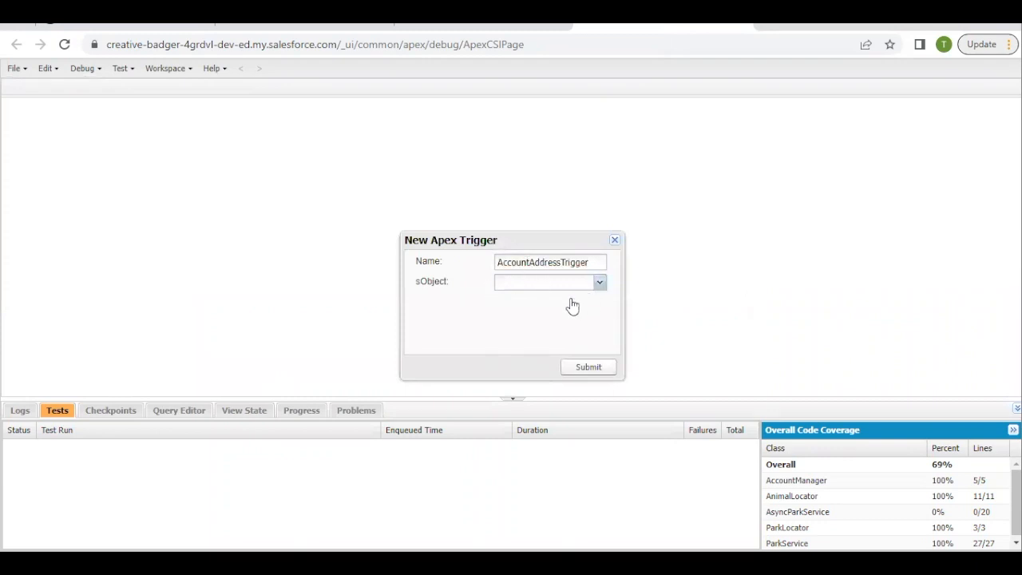
pyautogui.click(550, 282)
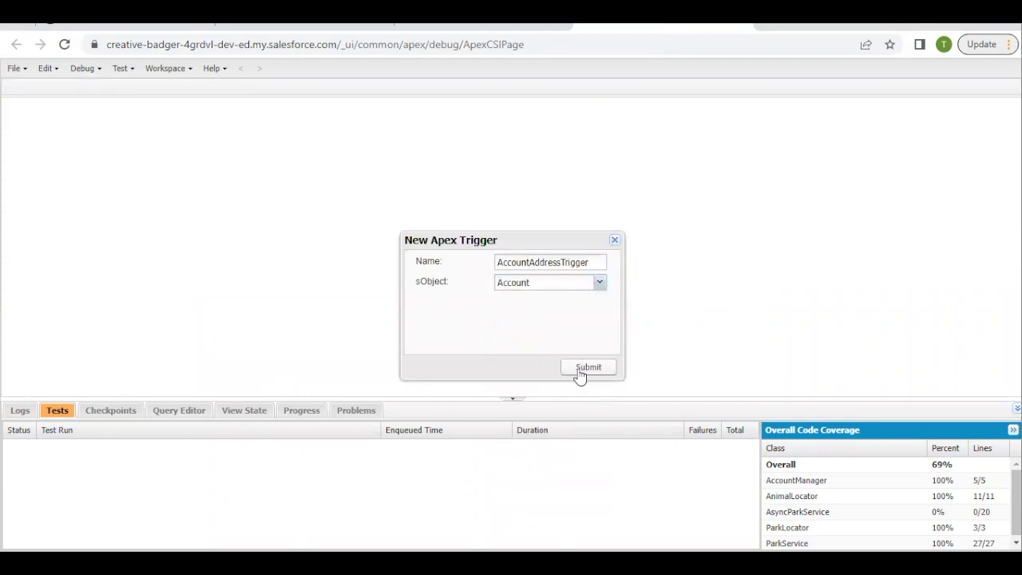
pyautogui.click(589, 366)
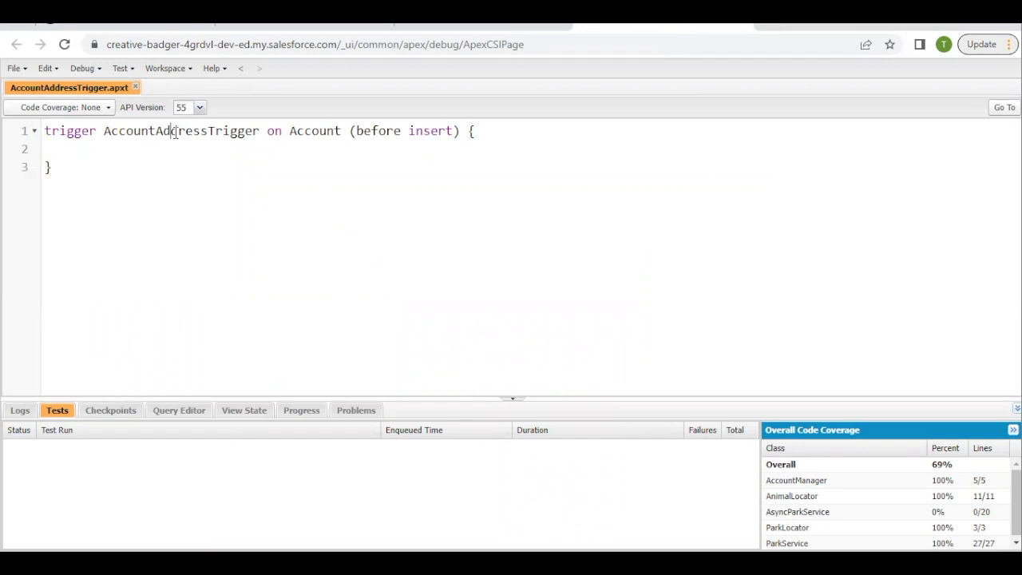
# - Add 'before update' to the trigger's events alongside before insert
pyautogui.doubleClick(181, 131)
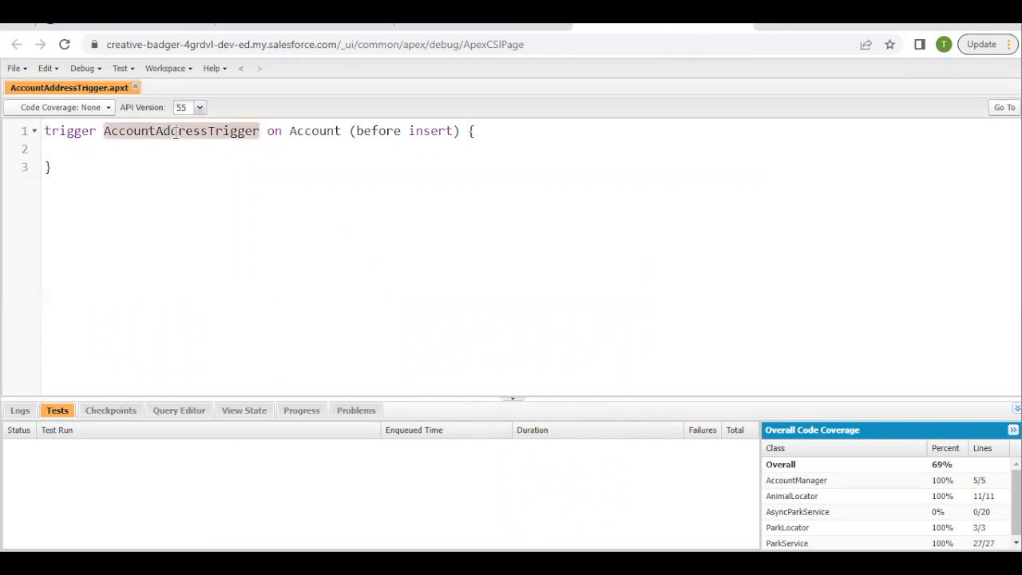
pyautogui.doubleClick(315, 130)
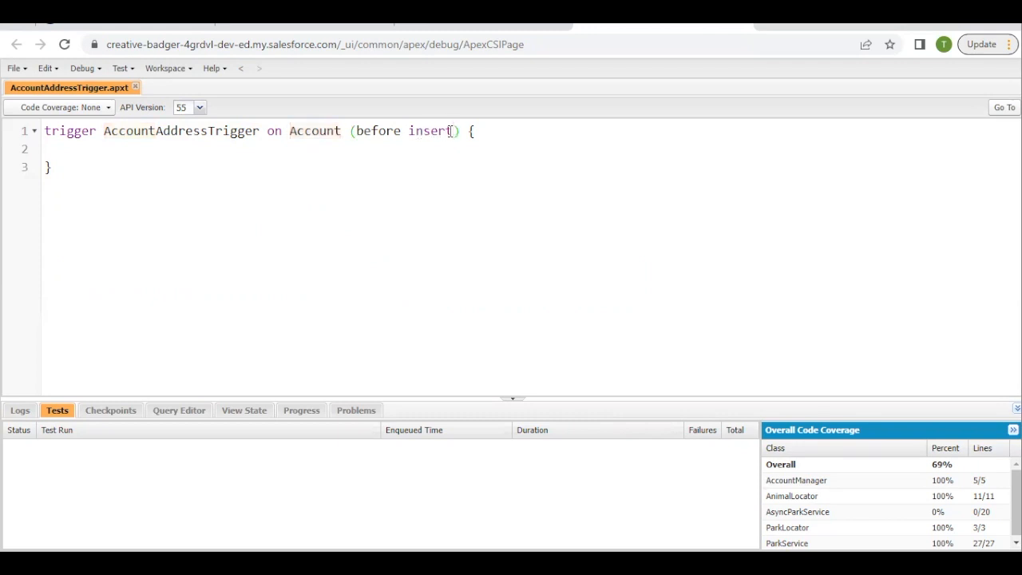
pyautogui.write(',')
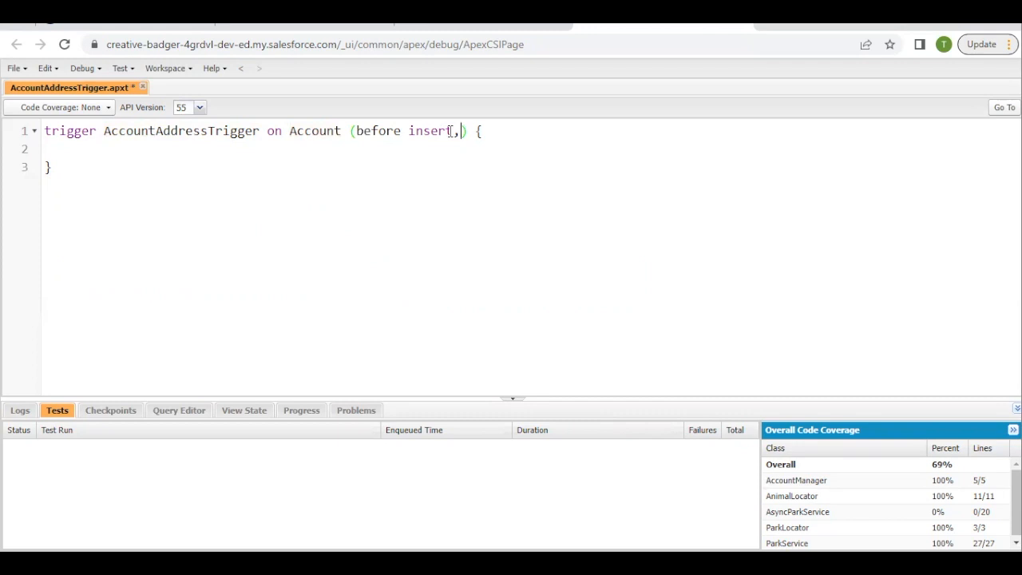
pyautogui.write('before update')
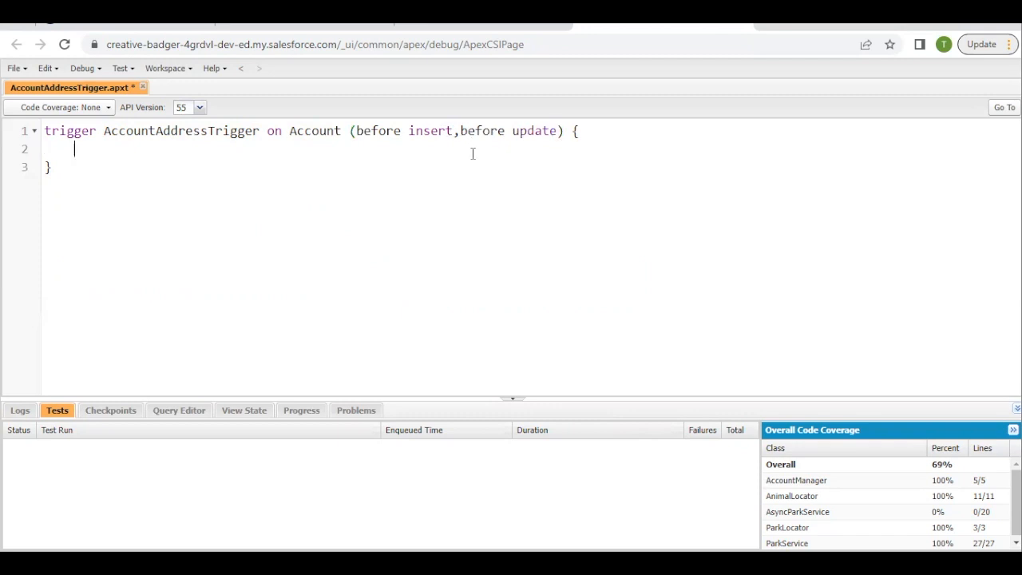
pyautogui.press('enter')
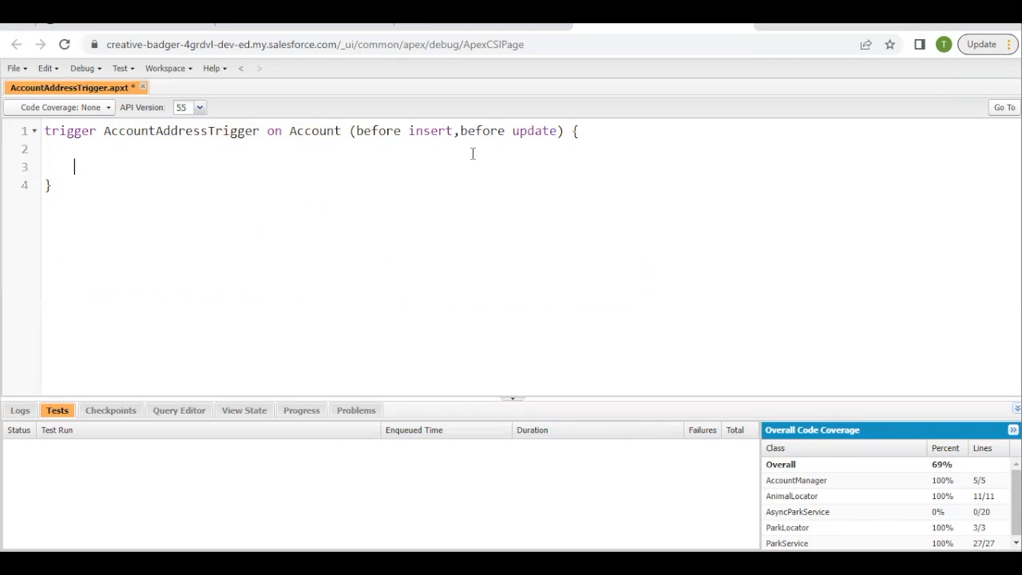
pyautogui.moveTo(440, 154)
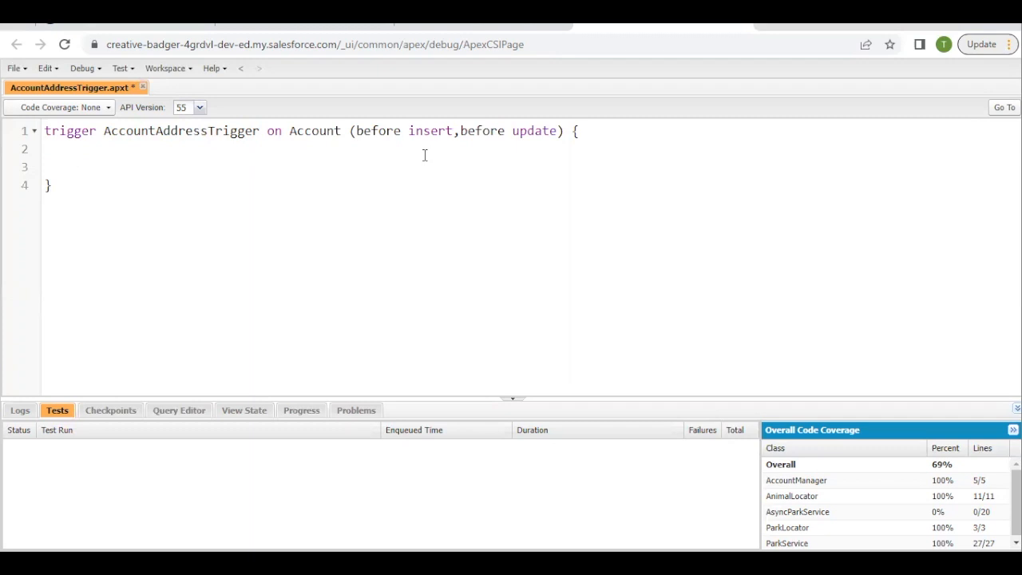
# - Write an empty loop 'for(Account accObj : Trigger.New)' in the trigger body
pyautogui.write('for()')
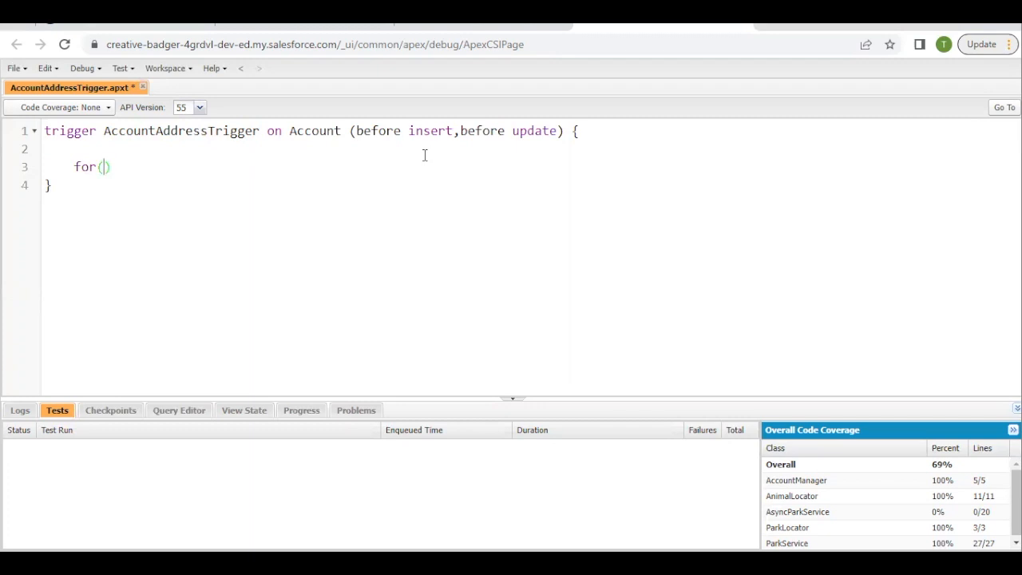
pyautogui.write('Account')
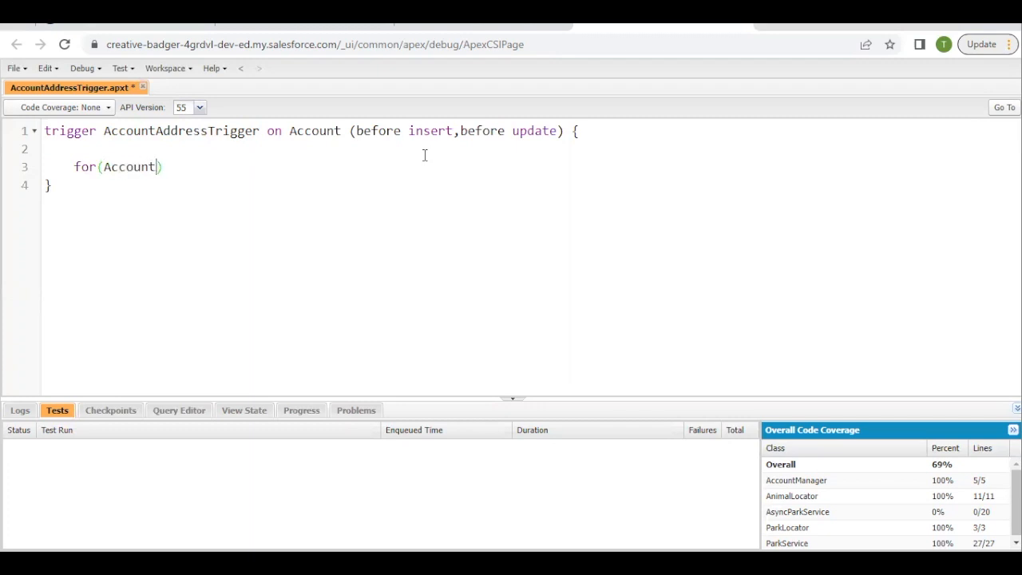
pyautogui.write('a')
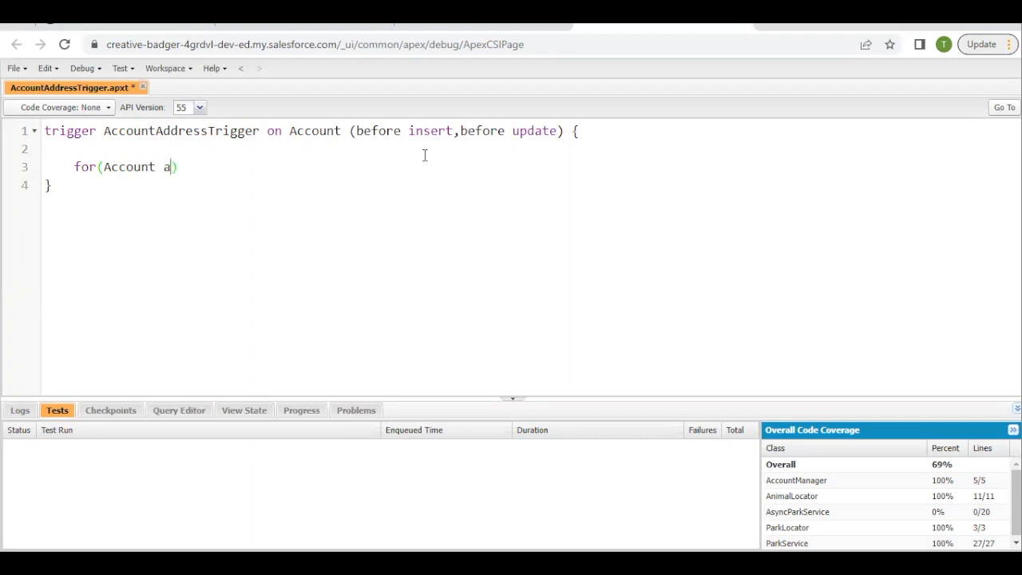
pyautogui.write('cco')
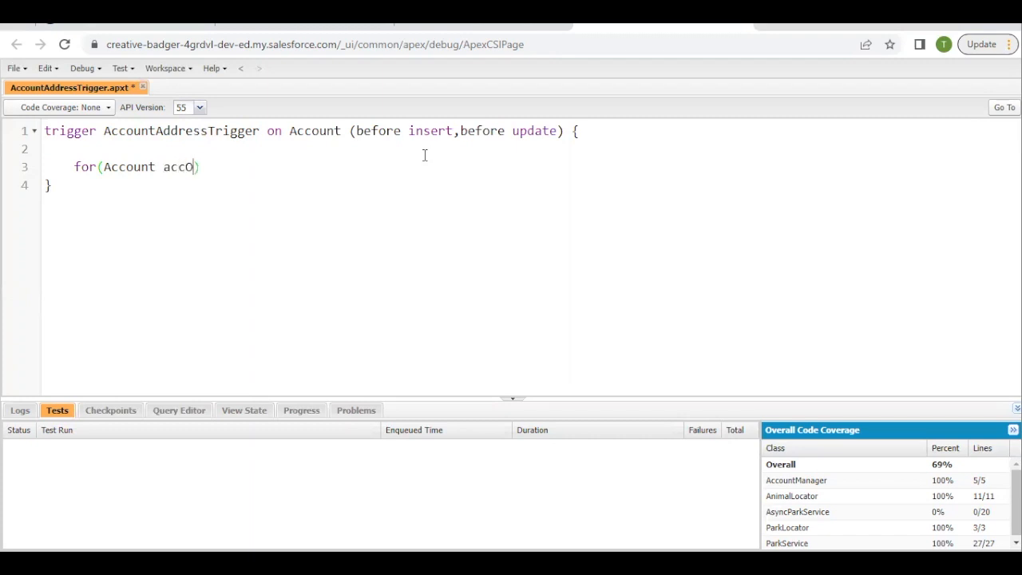
pyautogui.write('bj')
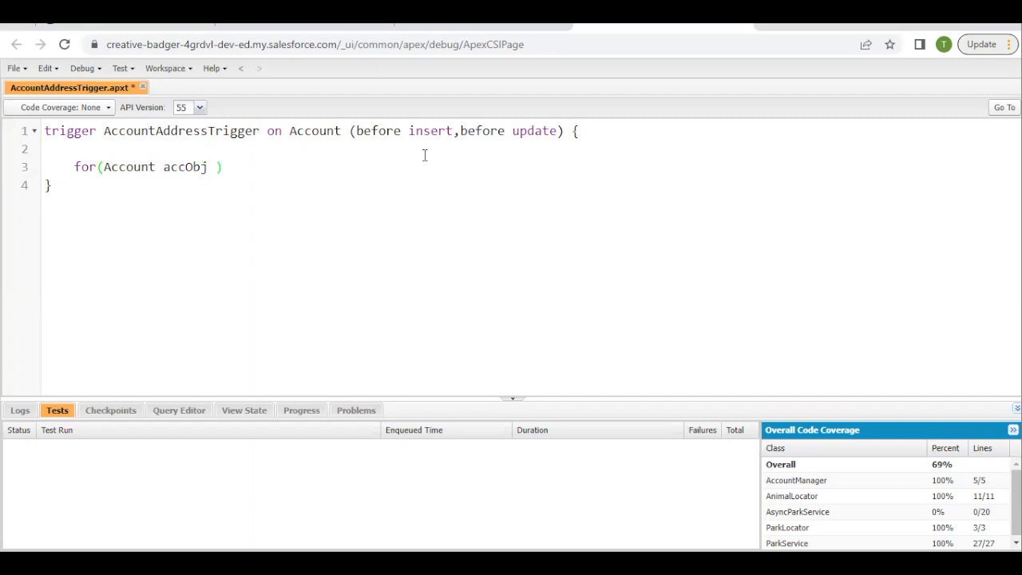
pyautogui.write(': Tri')
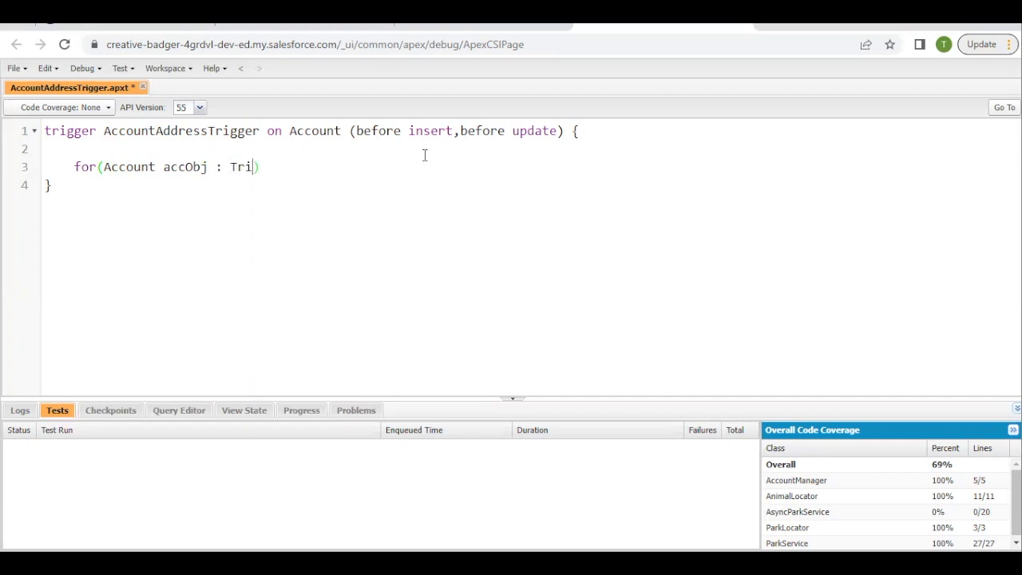
pyautogui.write('gger.')
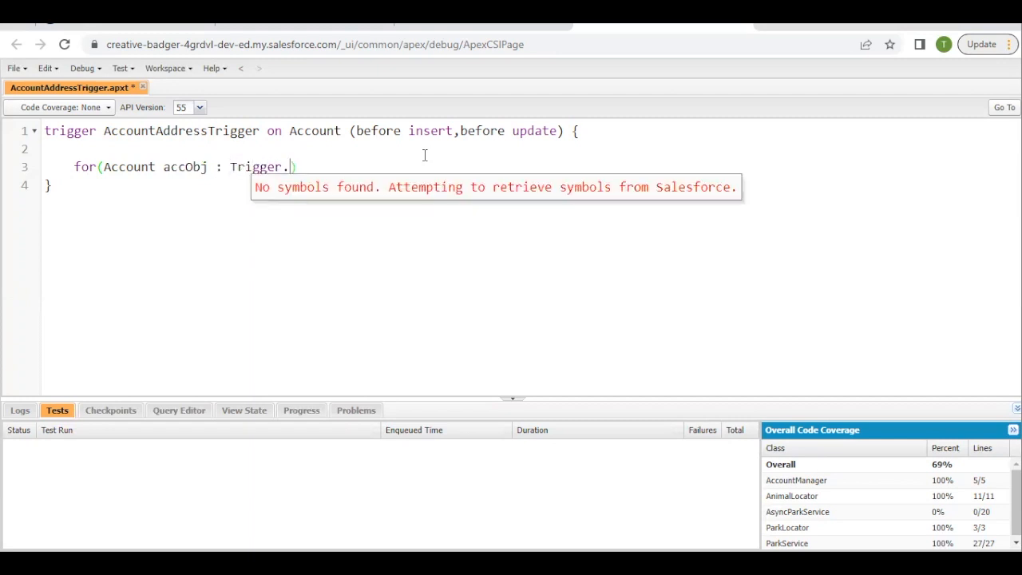
pyautogui.write('New')
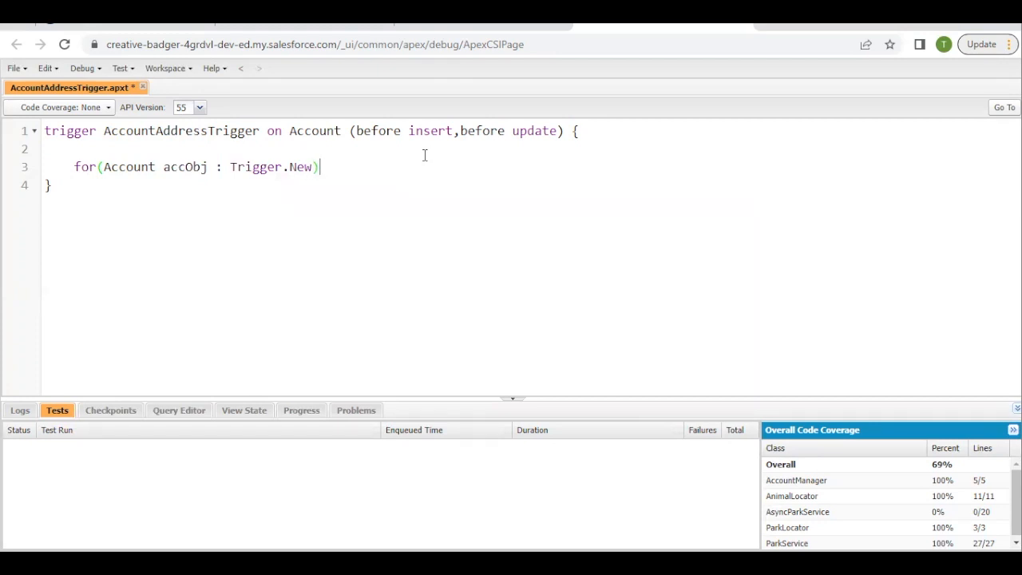
pyautogui.write('{')
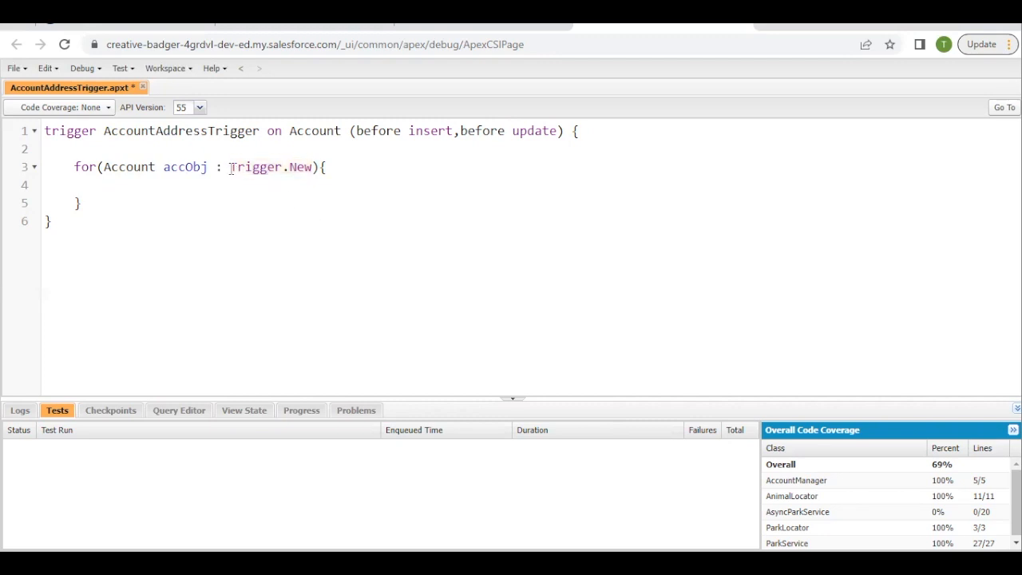
pyautogui.doubleClick(272, 167)
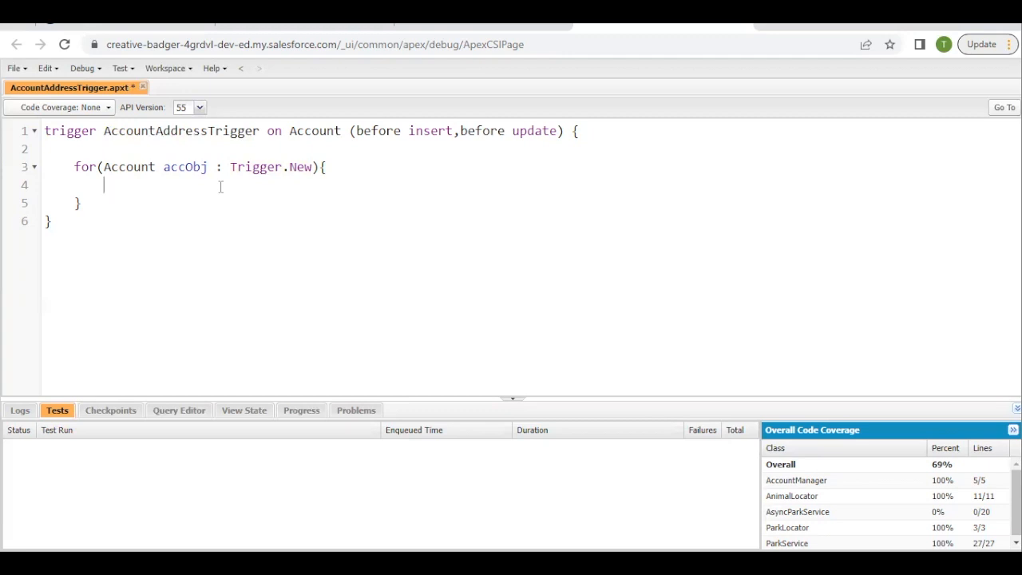
# - Add an if on accObj.Match_Billing_Address__c == true inside the loop
pyautogui.write('if(')
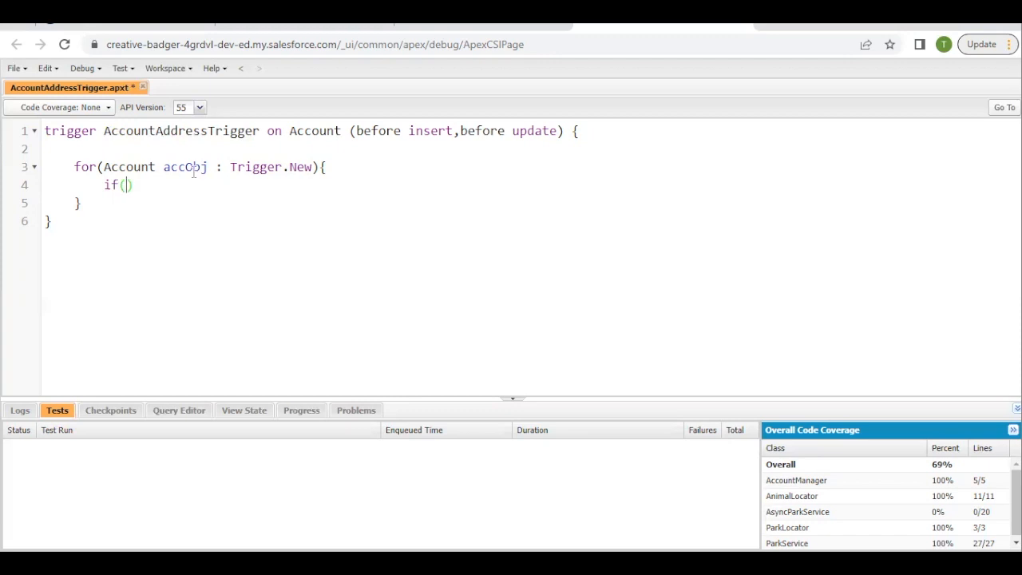
pyautogui.doubleClick(184, 167)
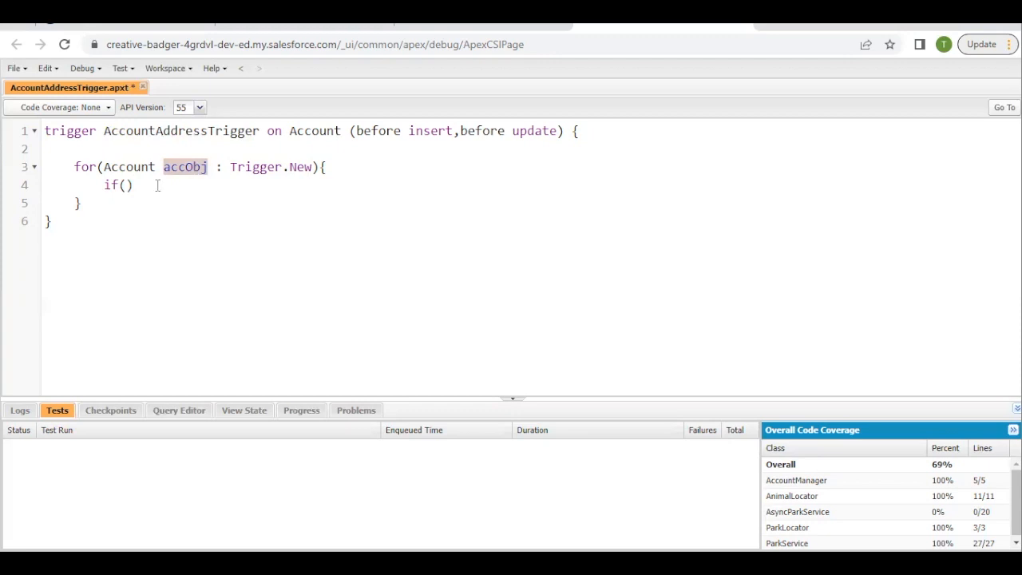
pyautogui.write('accObj')
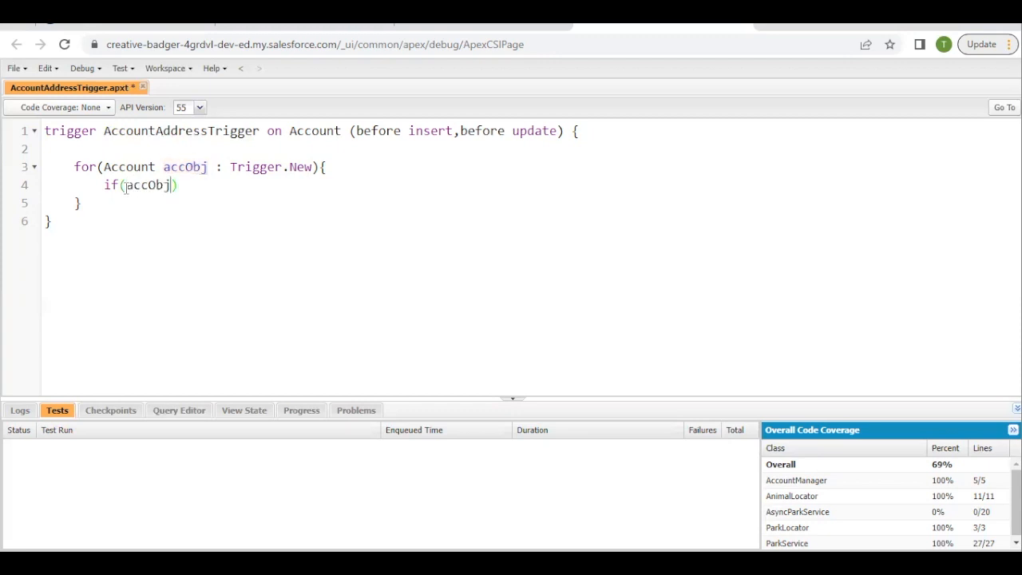
pyautogui.write('.')
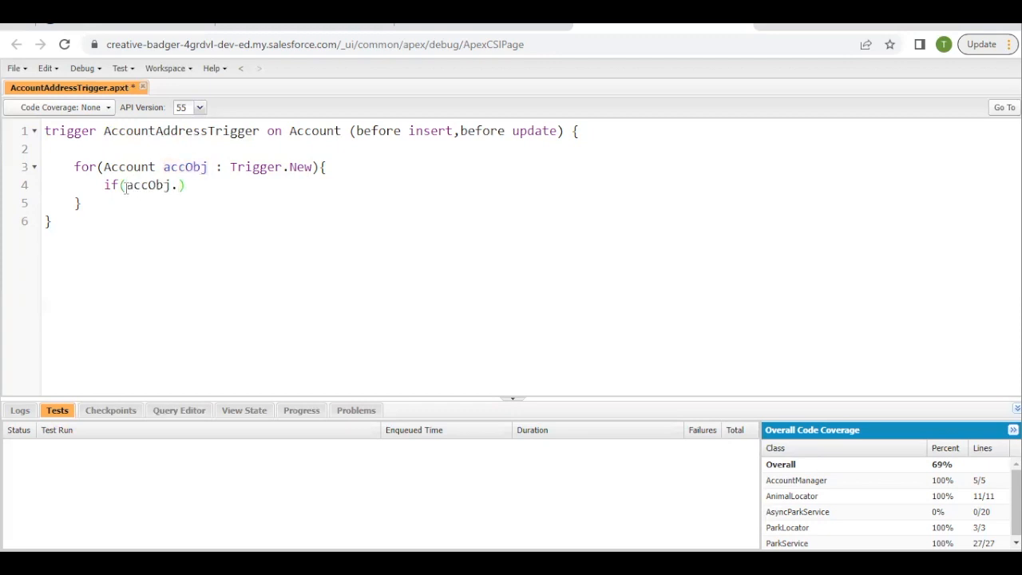
pyautogui.write('.')
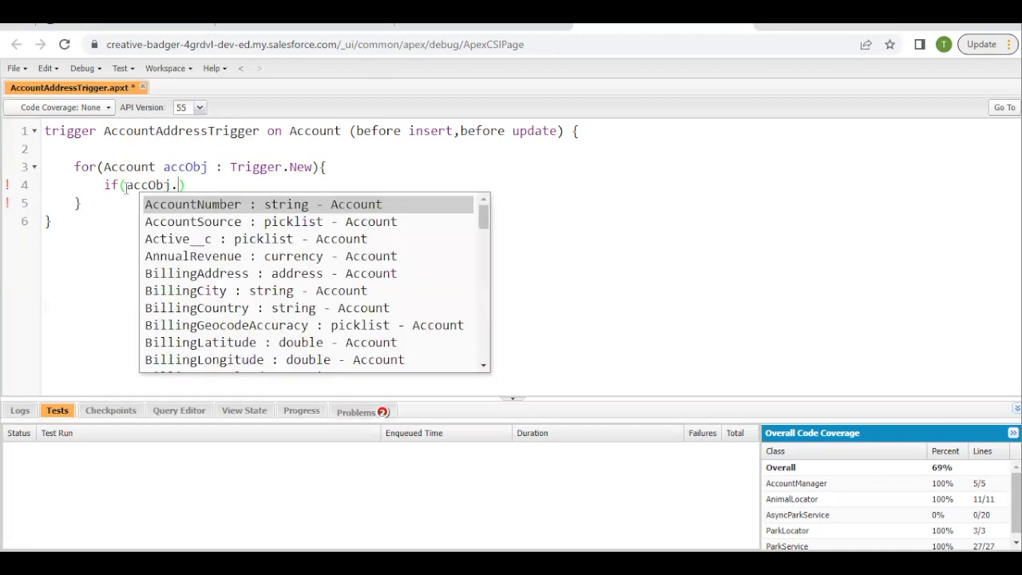
pyautogui.write('Ma')
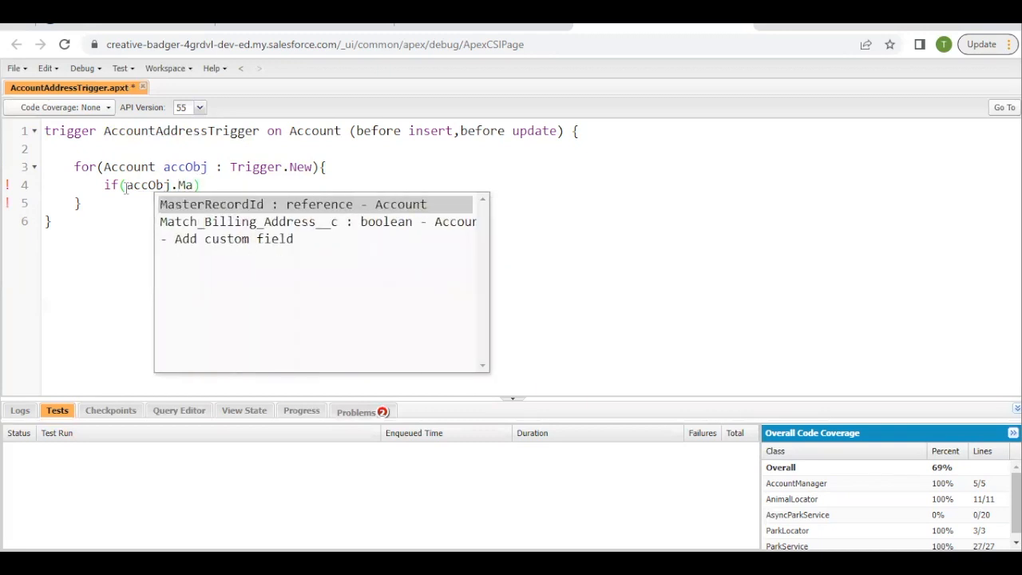
pyautogui.click(248, 221)
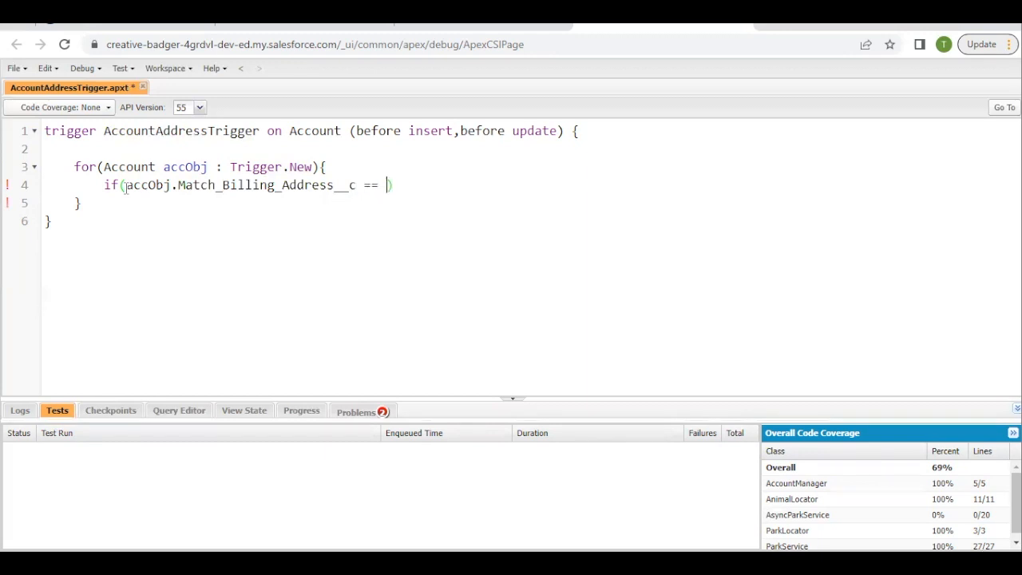
pyautogui.write('true)')
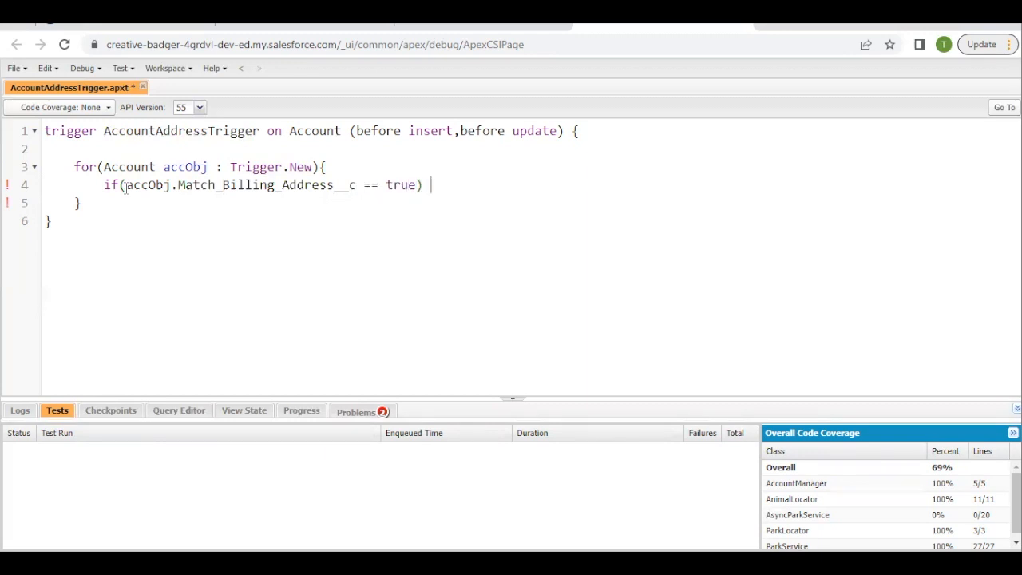
pyautogui.write('{')
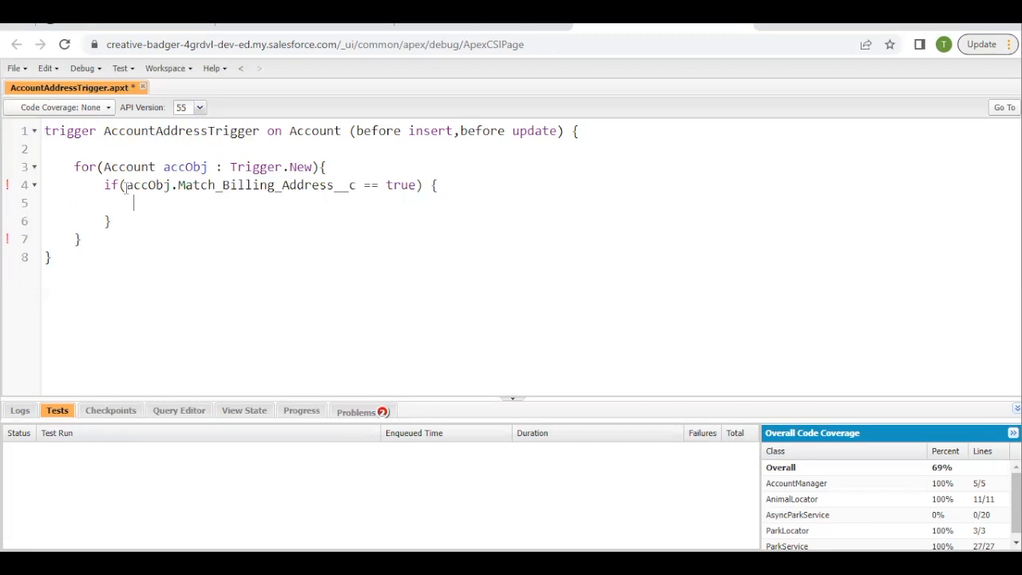
# - Assign ShippingPostalCode = BillingPostalCode in the if body and save the trigger
pyautogui.write('accObj.')
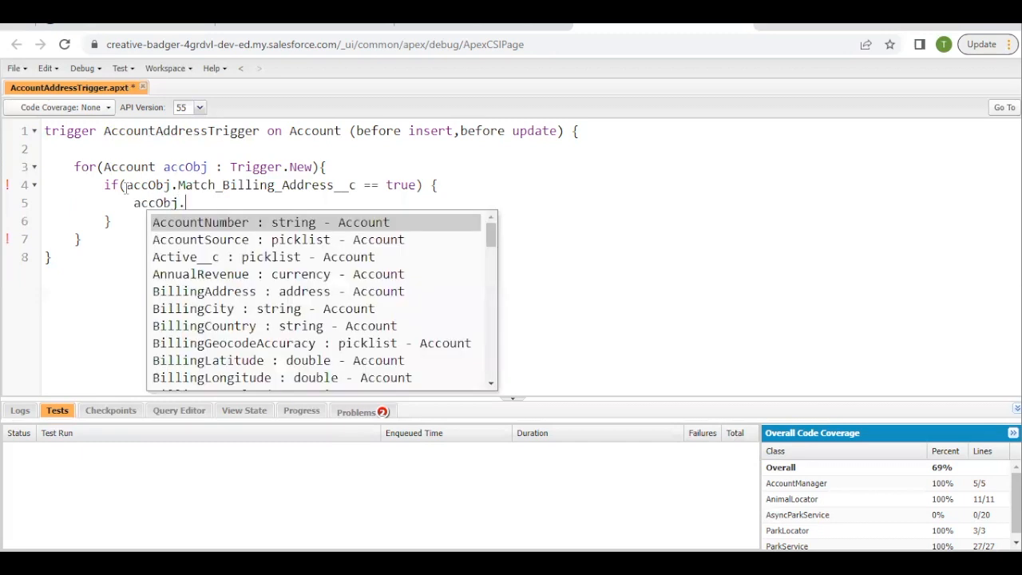
pyautogui.write('sh')
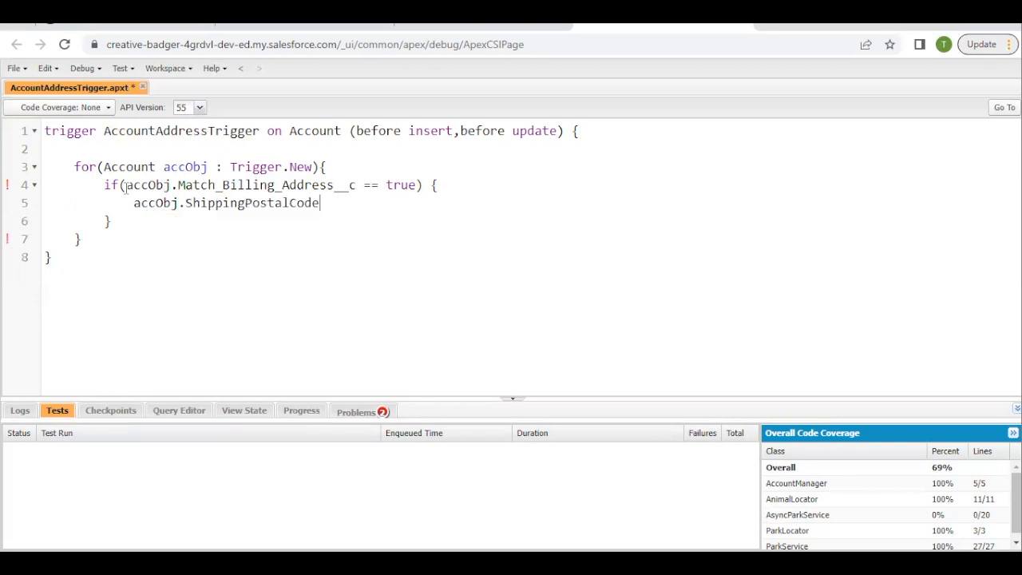
pyautogui.write('= ac')
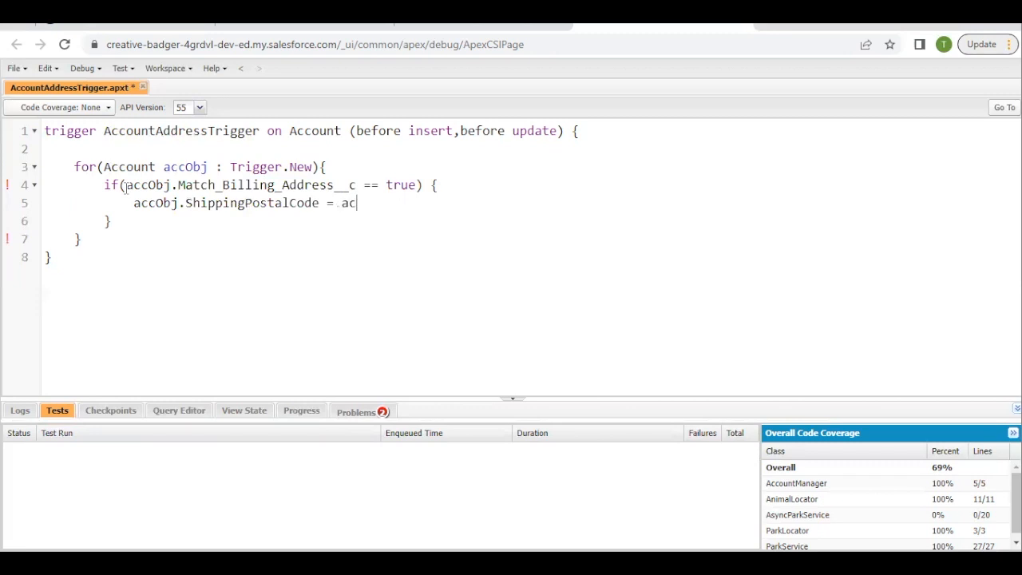
pyautogui.write('.b')
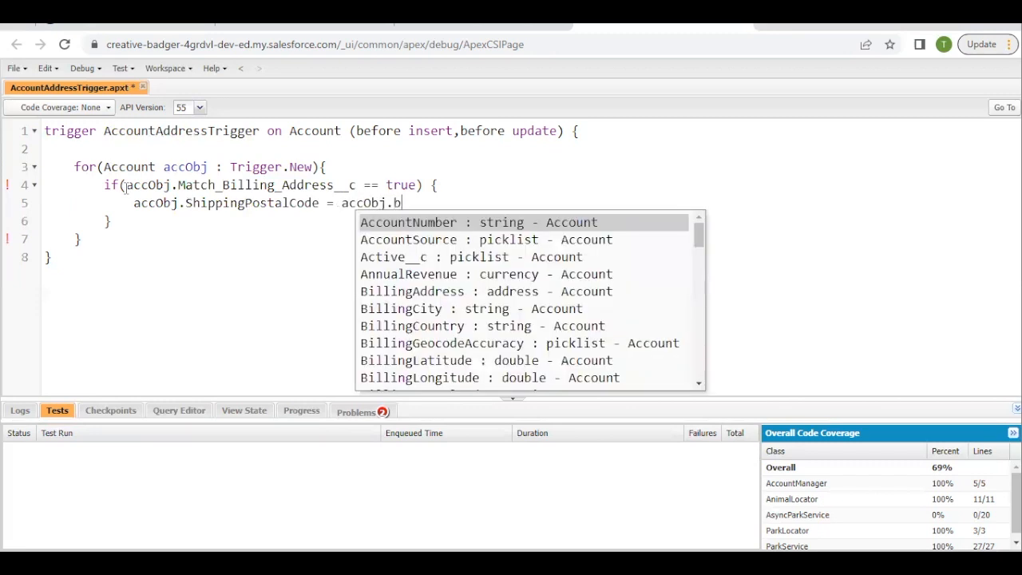
pyautogui.write('illingPostalCode;')
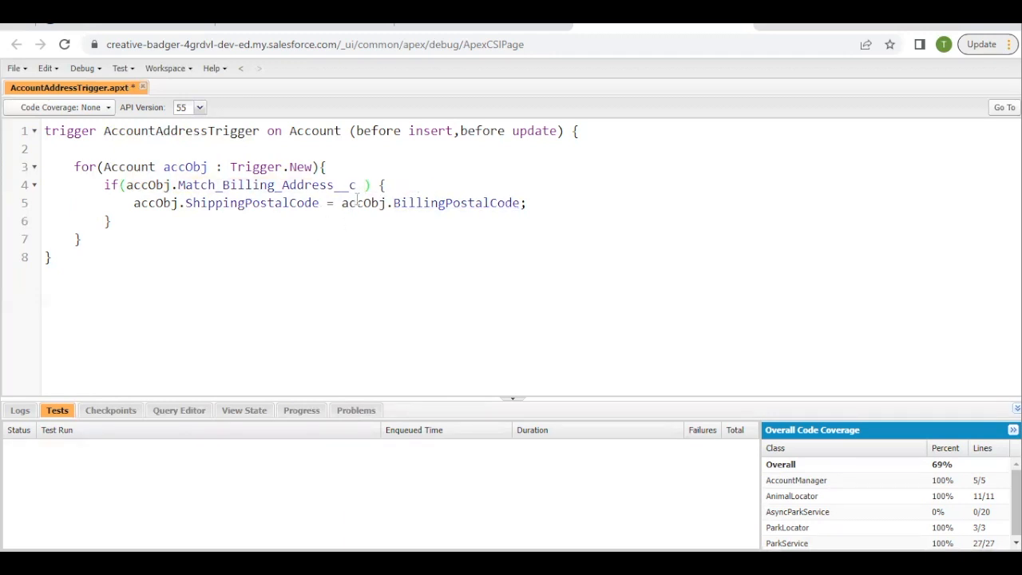
pyautogui.write('== true')
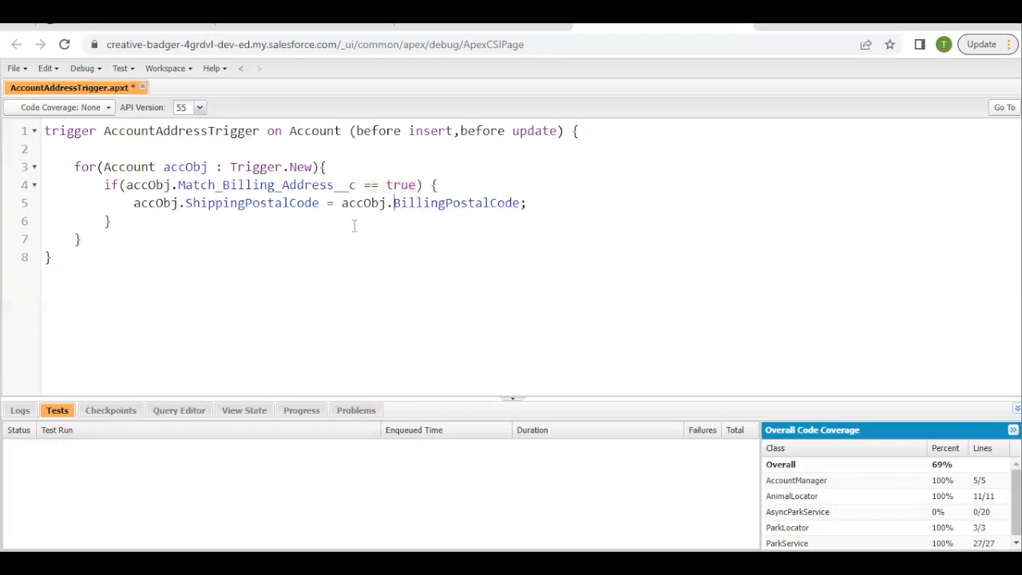
pyautogui.press('ctrl+s')
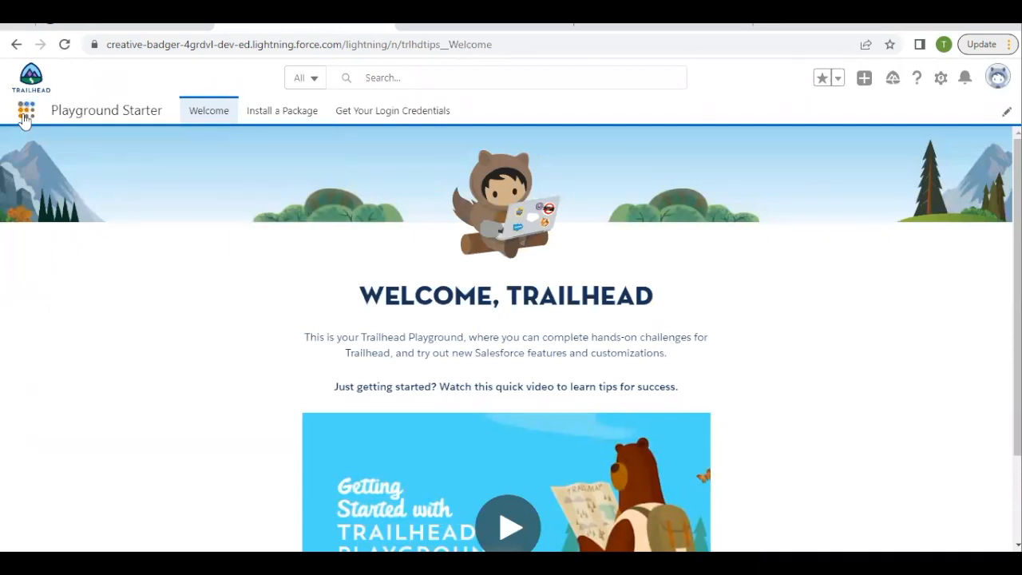
# - Find Burlington Textiles Corp of America under the All Accounts list view and open it
pyautogui.click(27, 111)
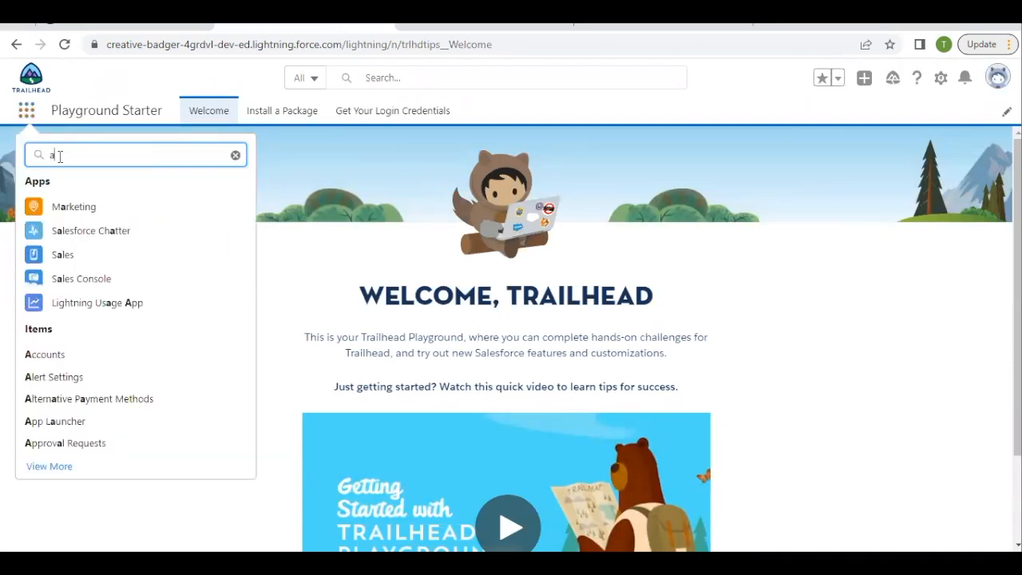
pyautogui.write('ccount')
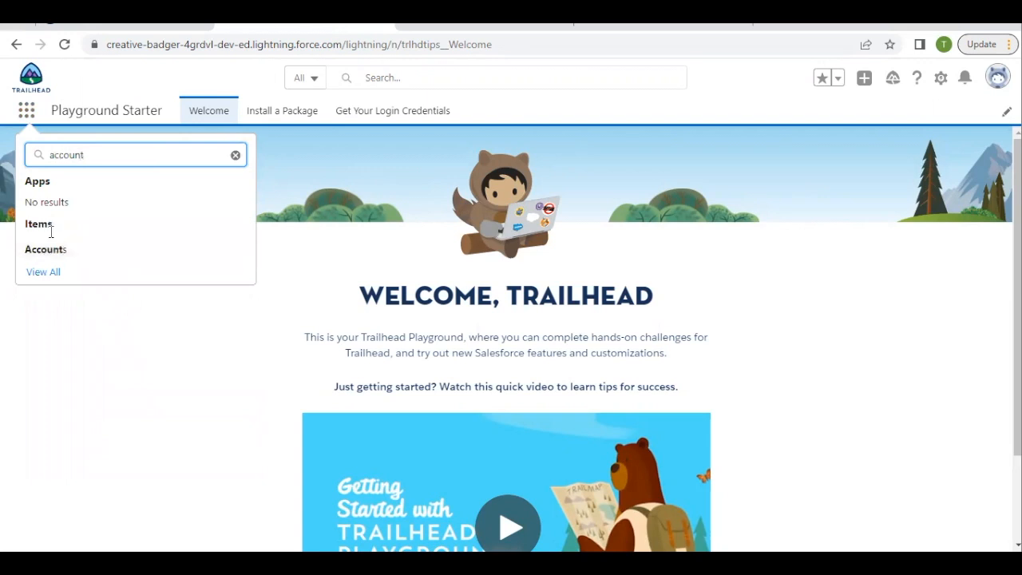
pyautogui.click(45, 249)
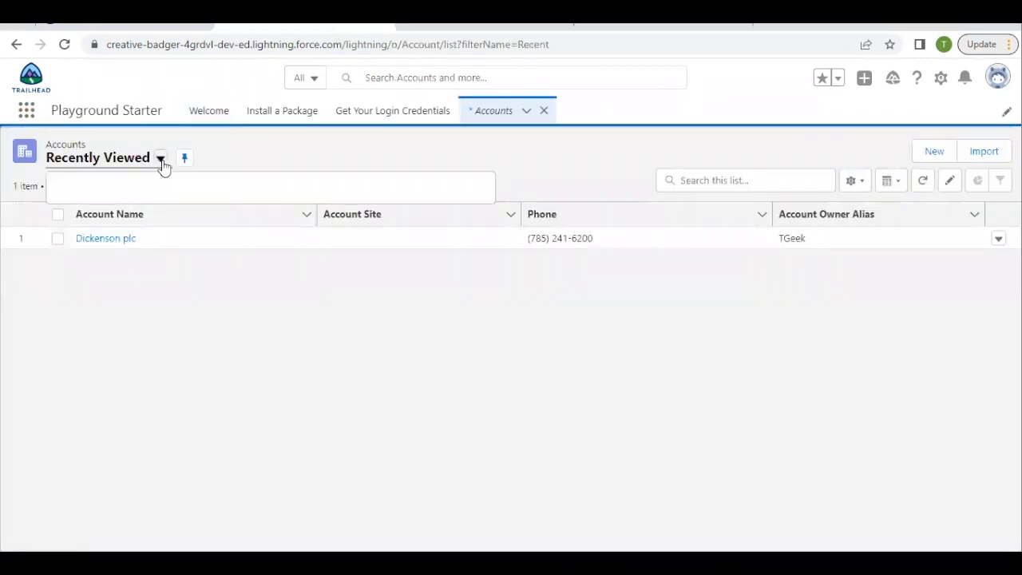
pyautogui.click(160, 157)
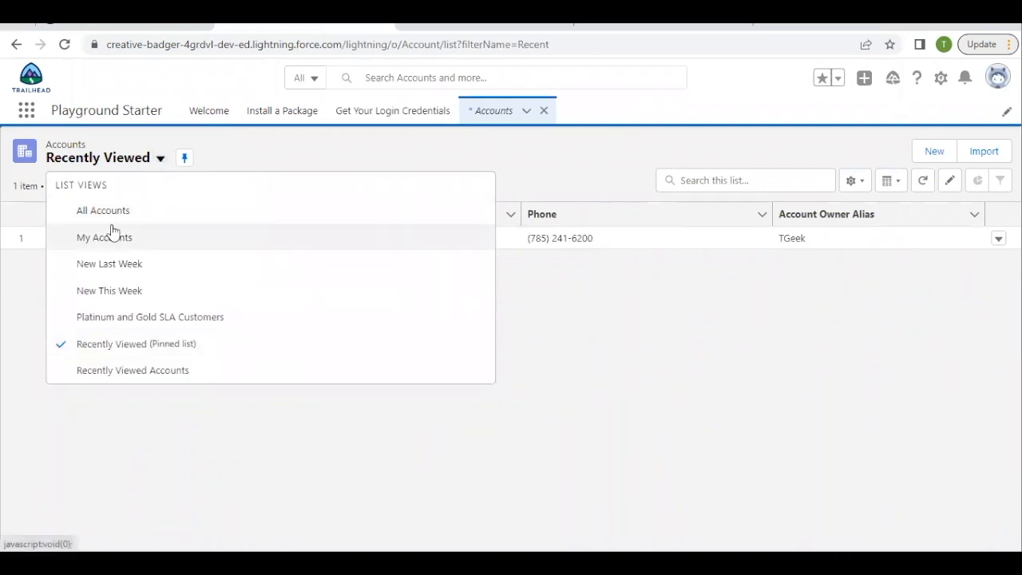
pyautogui.click(103, 210)
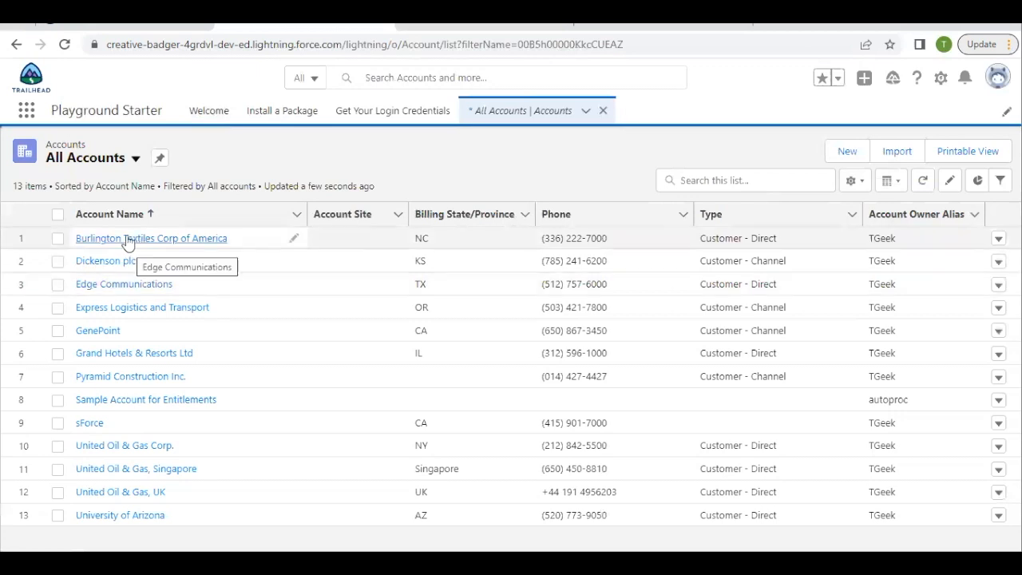
pyautogui.click(151, 238)
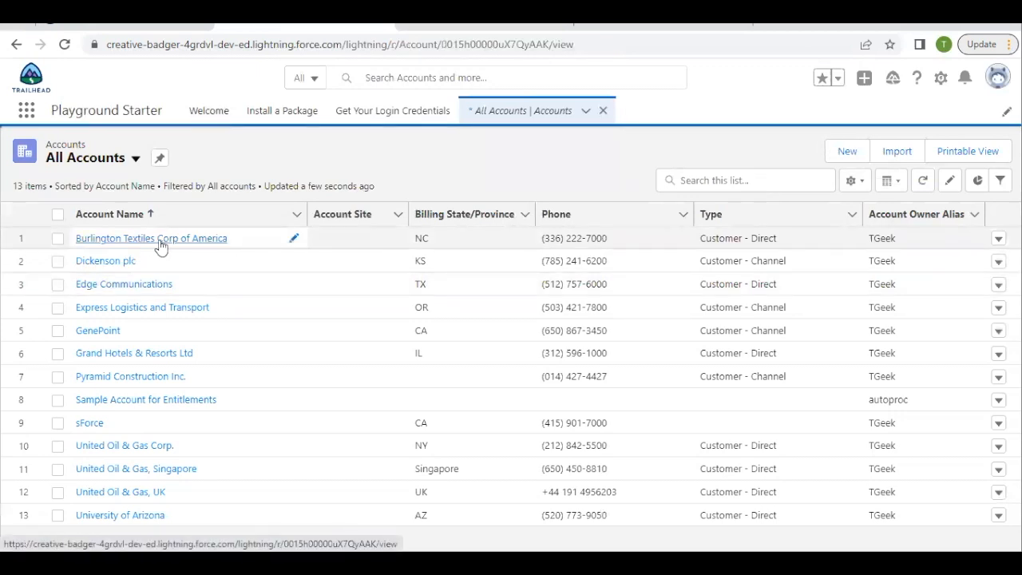
pyautogui.click(151, 238)
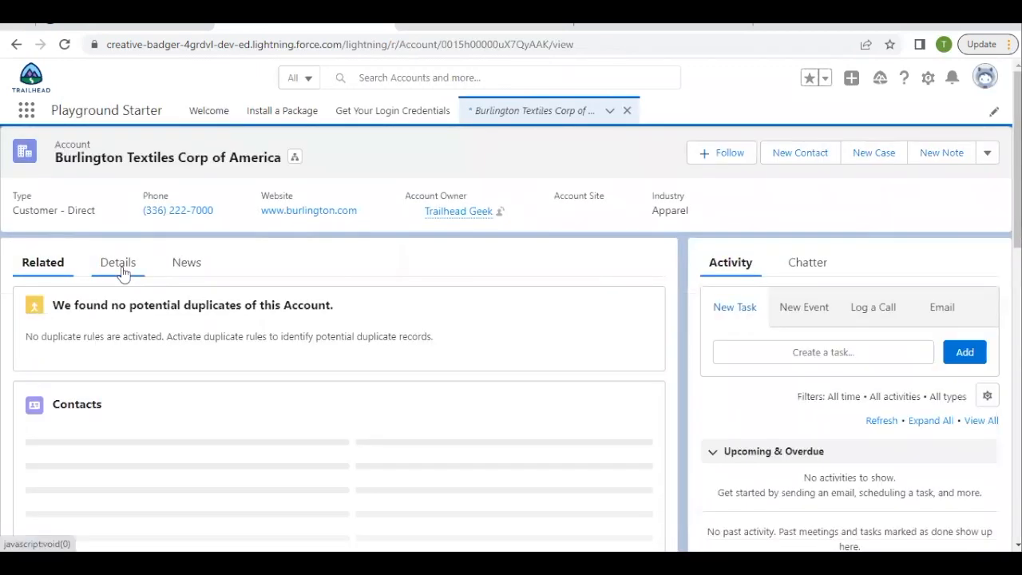
# - Check Match Billing Address on Burlington Textiles, compare postal code 27215, and save
pyautogui.click(117, 262)
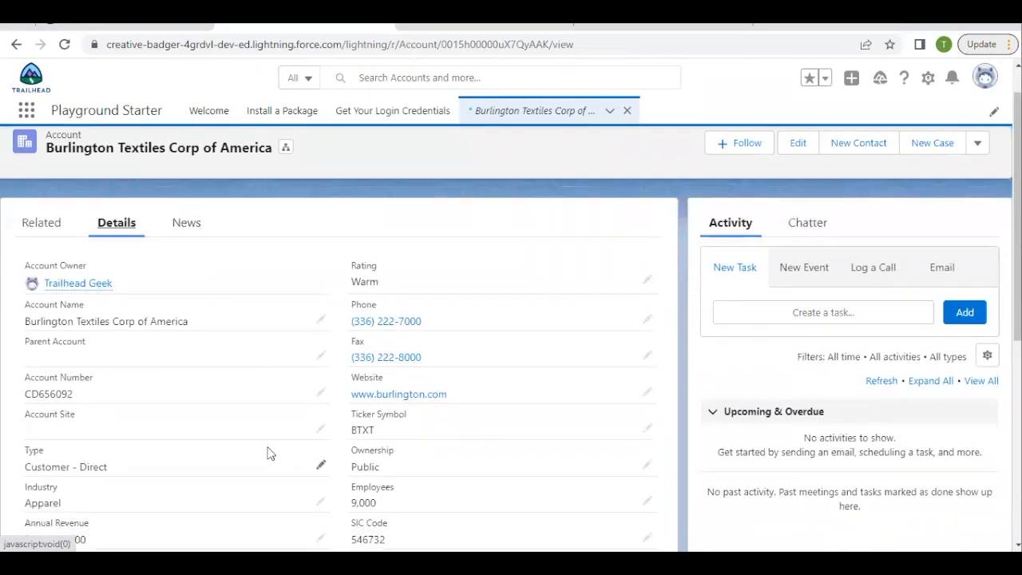
pyautogui.scroll(-3)
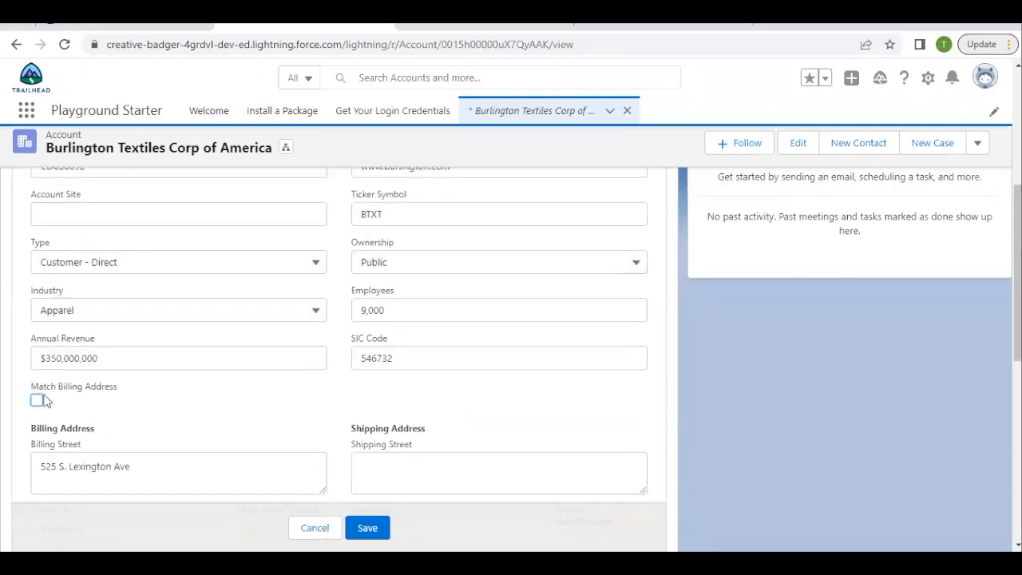
pyautogui.click(37, 400)
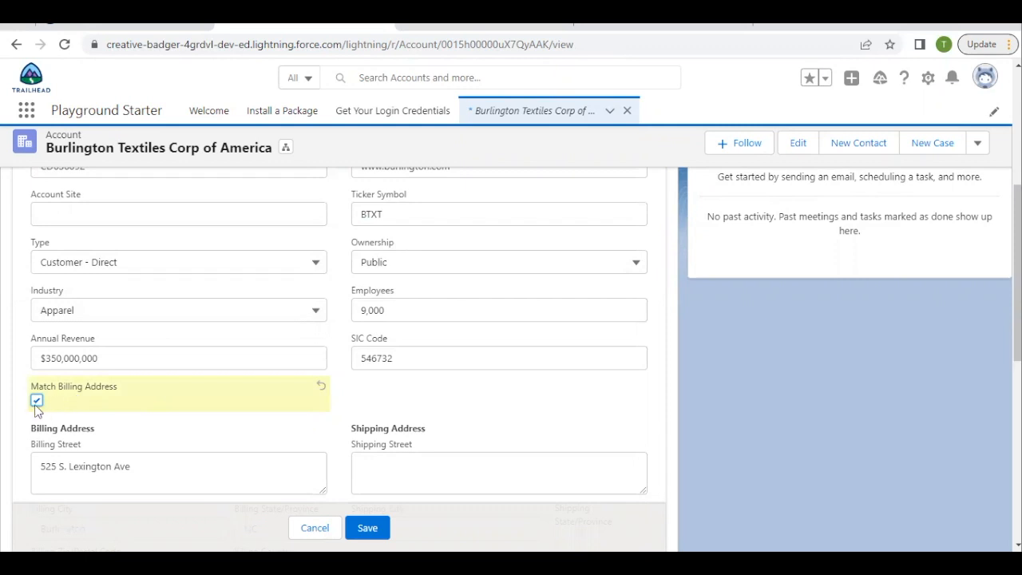
pyautogui.scroll(-3)
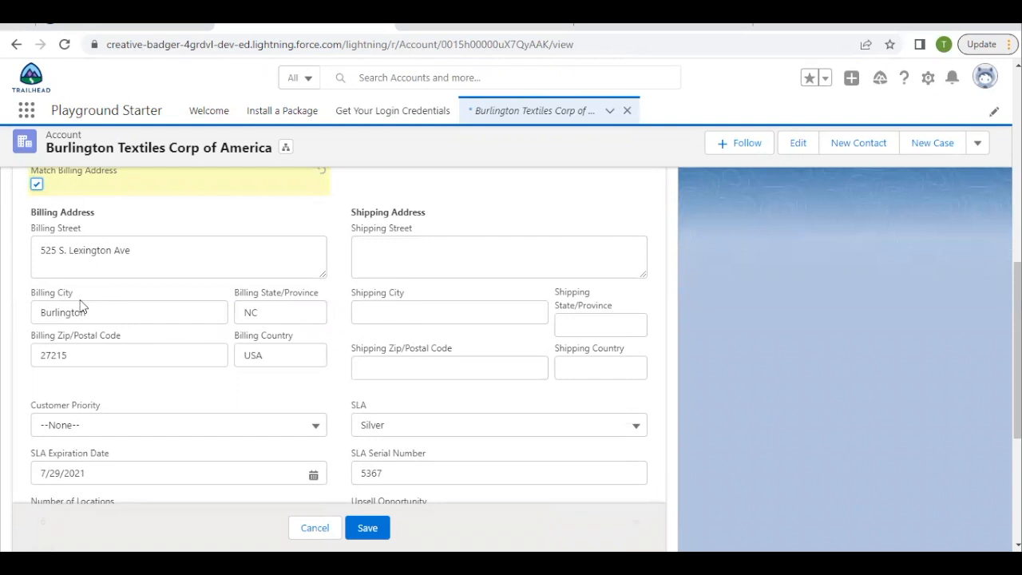
pyautogui.scroll(-3)
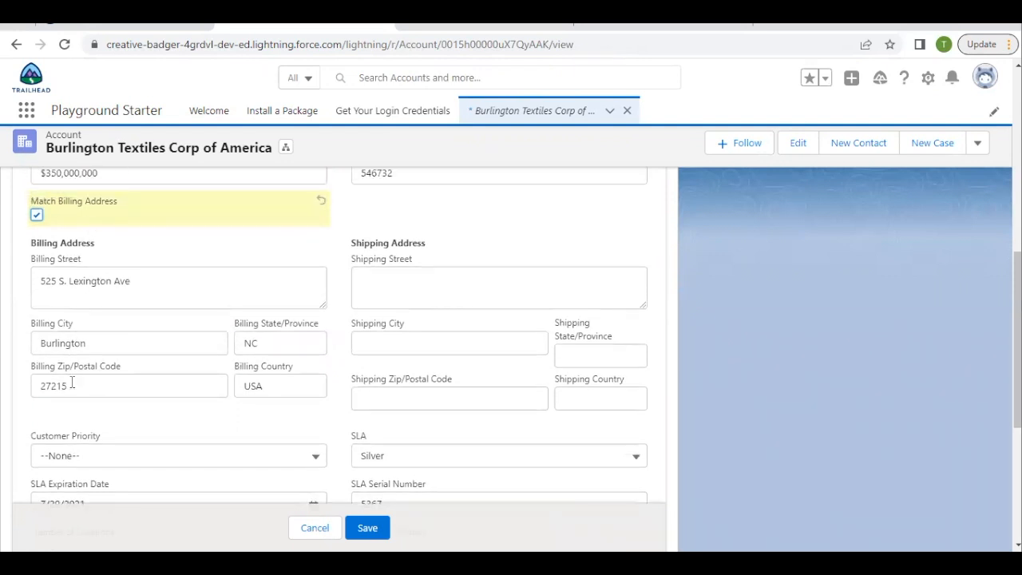
pyautogui.click(127, 386)
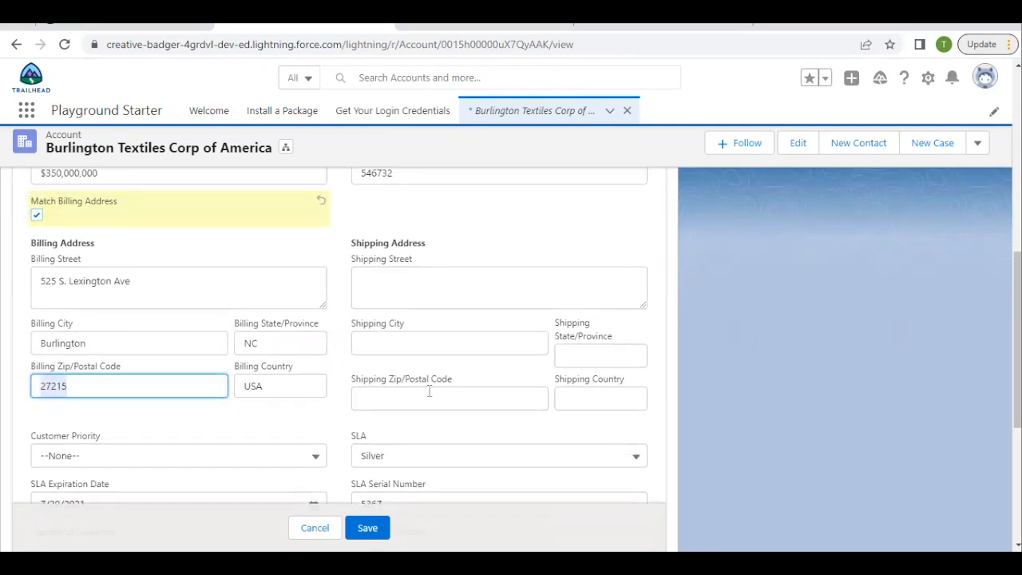
pyautogui.click(449, 398)
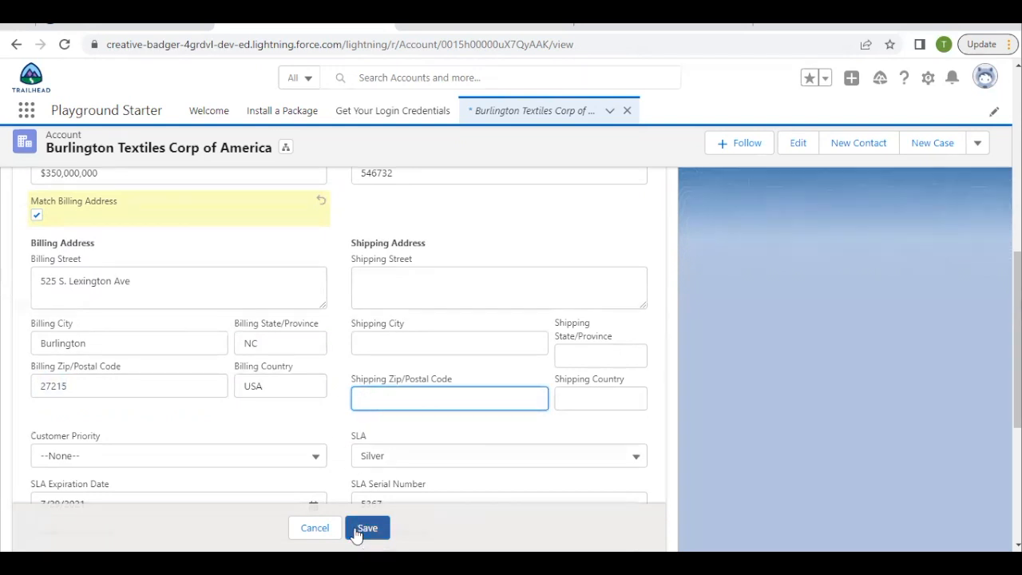
pyautogui.click(367, 528)
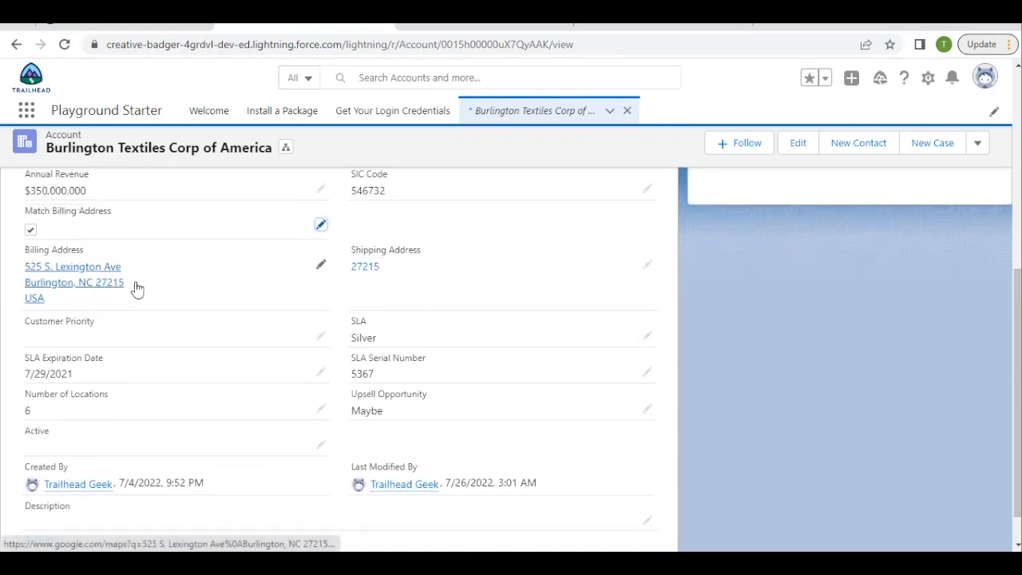
pyautogui.moveTo(335, 292)
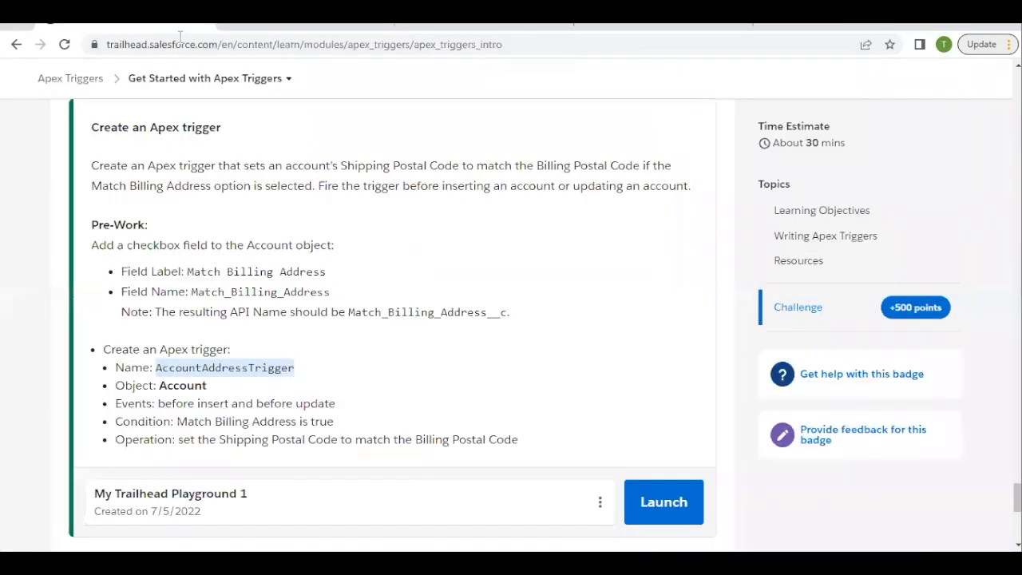
# - Run Check Challenge for the Apex Triggers unit to earn 500 points
pyautogui.scroll(-3)
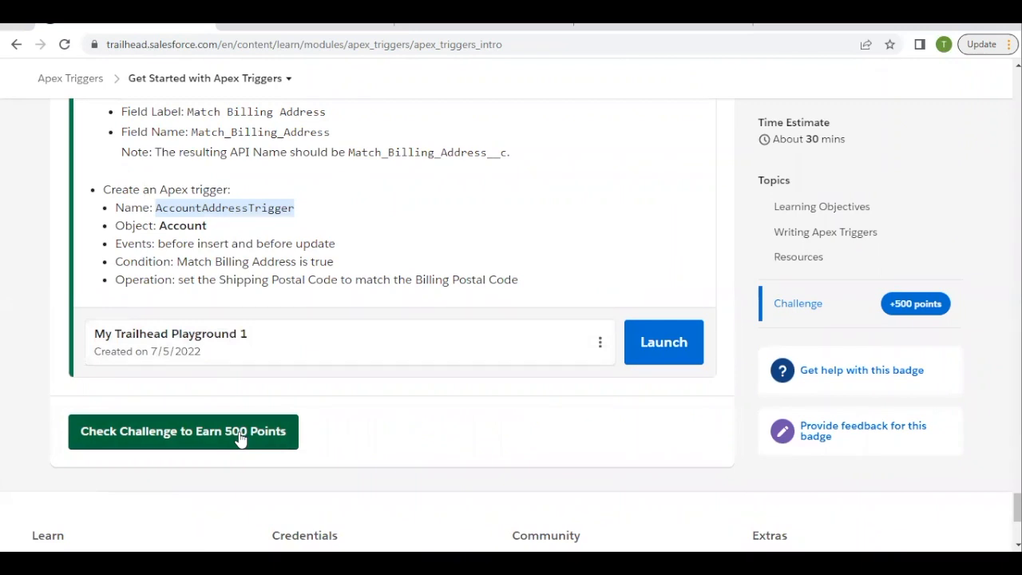
pyautogui.click(182, 431)
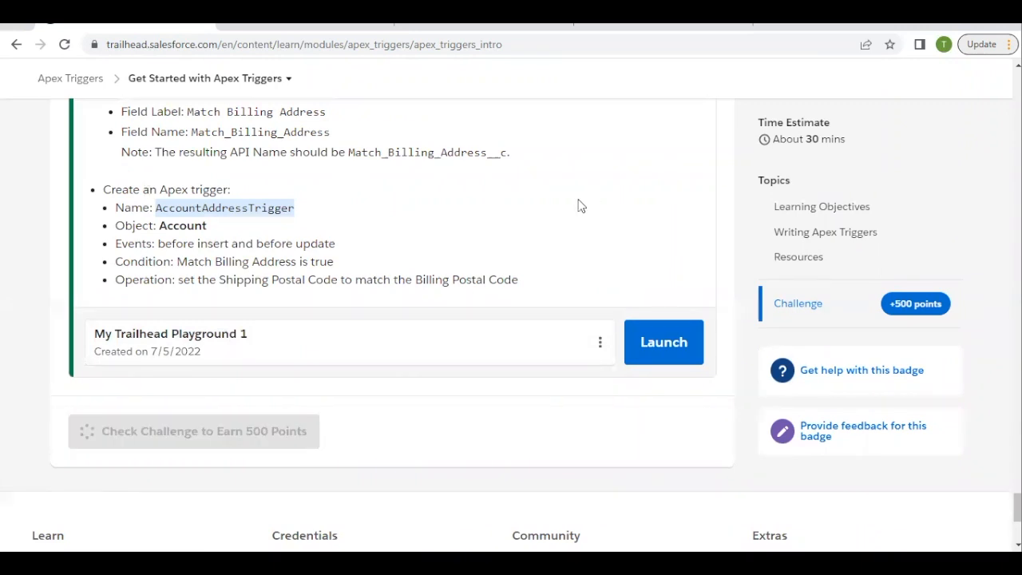
pyautogui.moveTo(549, 230)
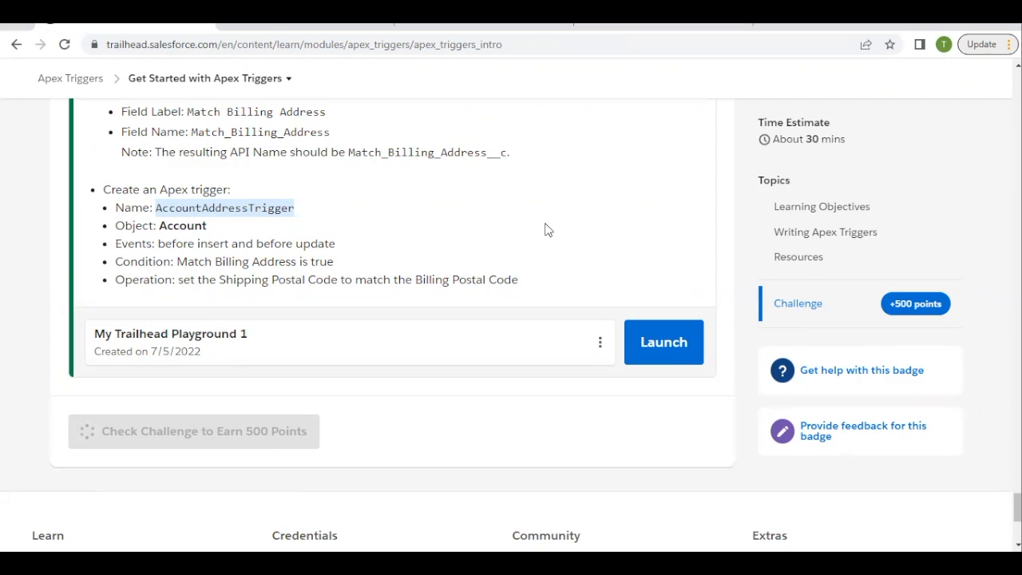
pyautogui.click(193, 432)
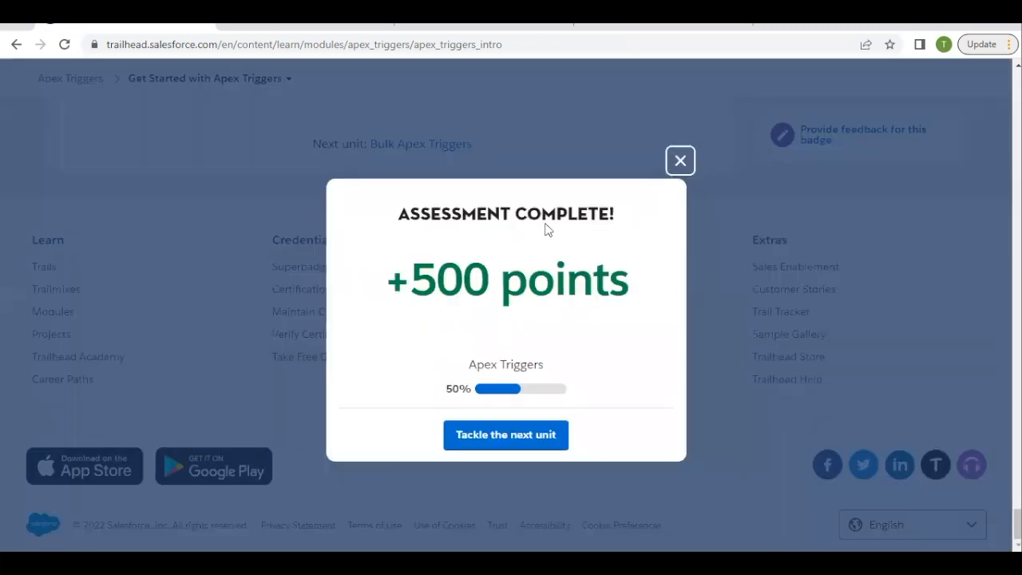